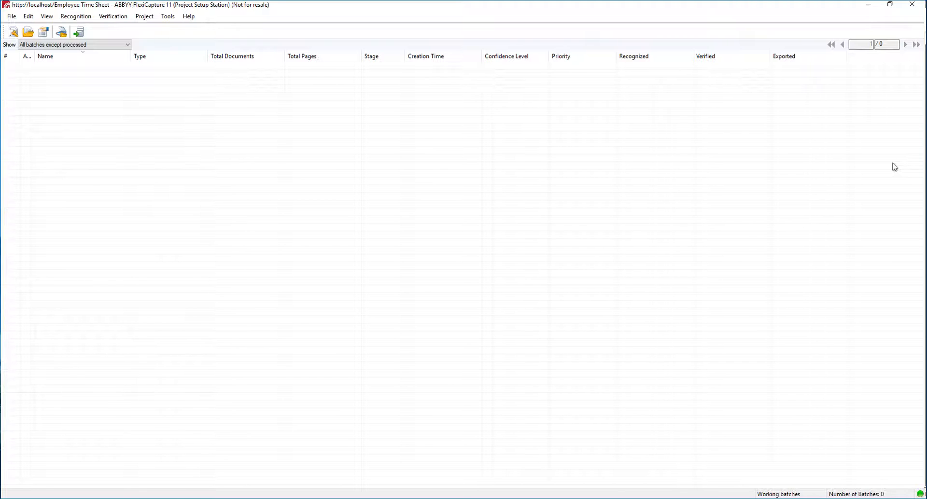
pyautogui.moveTo(503, 148)
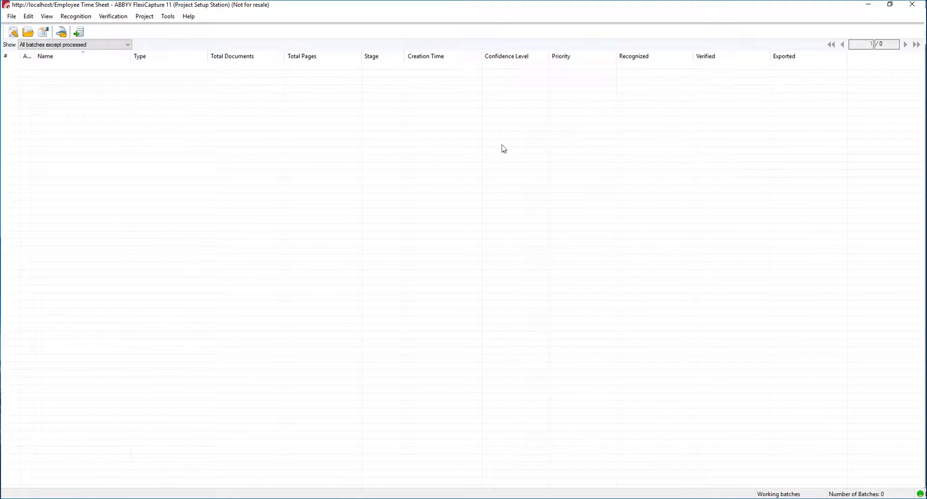
pyautogui.moveTo(290, 119)
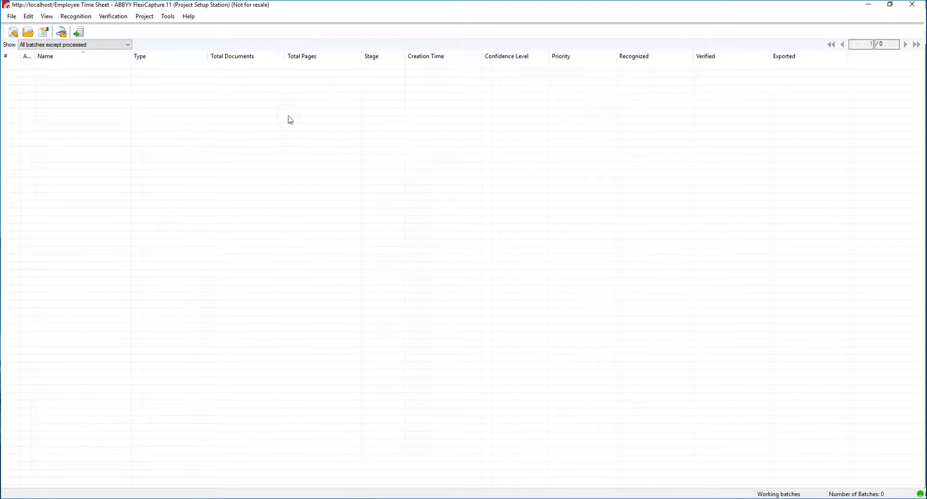
# Bring up the Project menu with its project-level commands
pyautogui.click(144, 16)
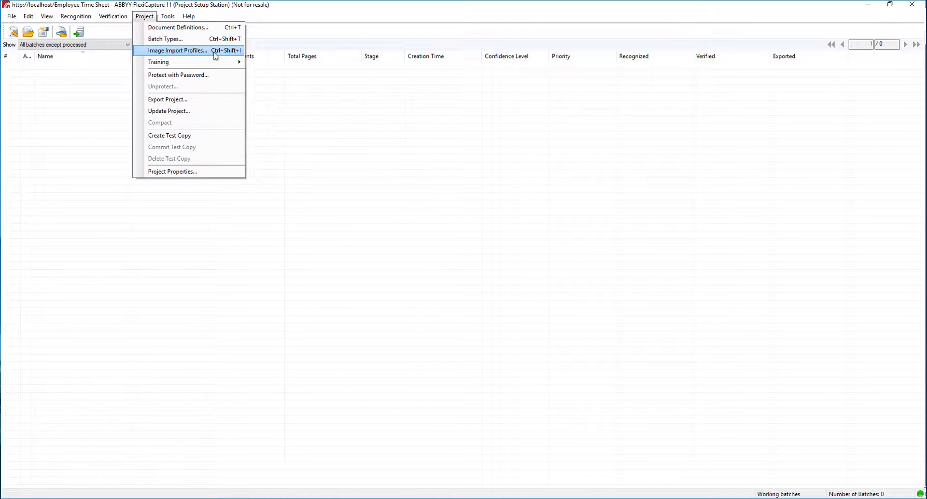
# Start a new image import profile using a Local folder or LAN folder as hot folder source
pyautogui.click(176, 50)
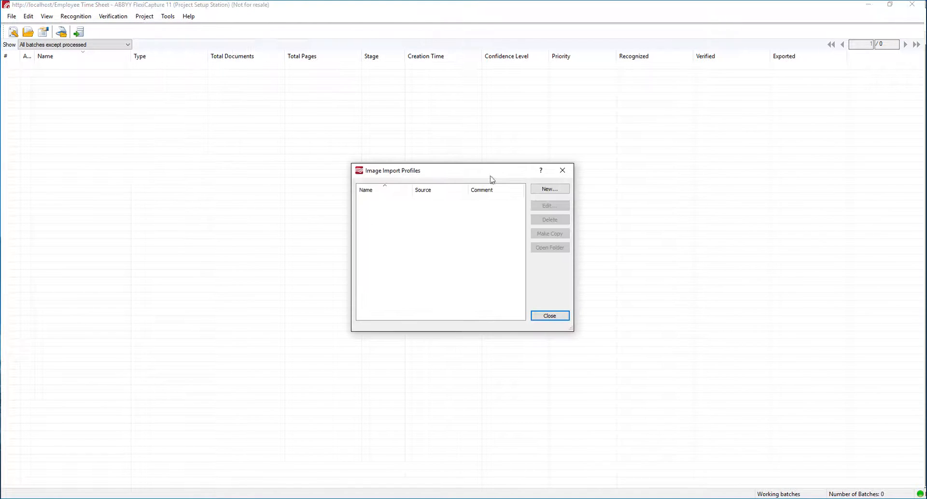
pyautogui.moveTo(414, 222)
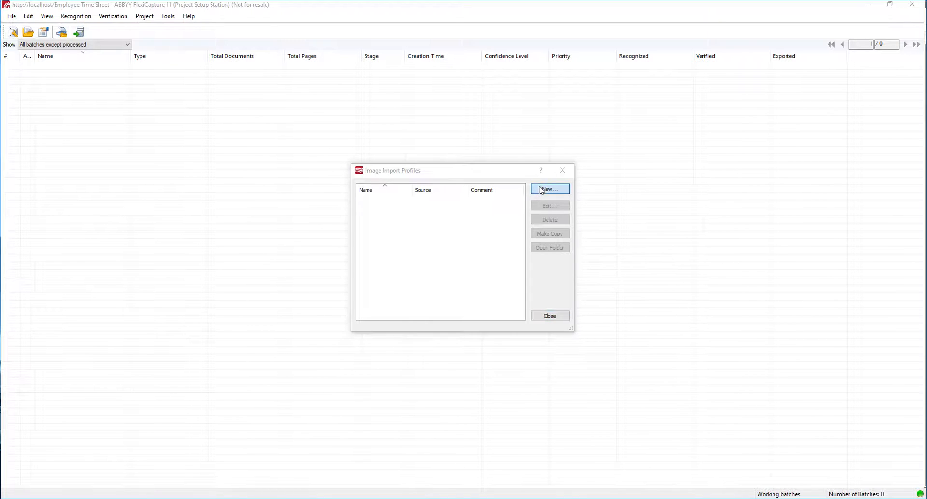
pyautogui.click(549, 189)
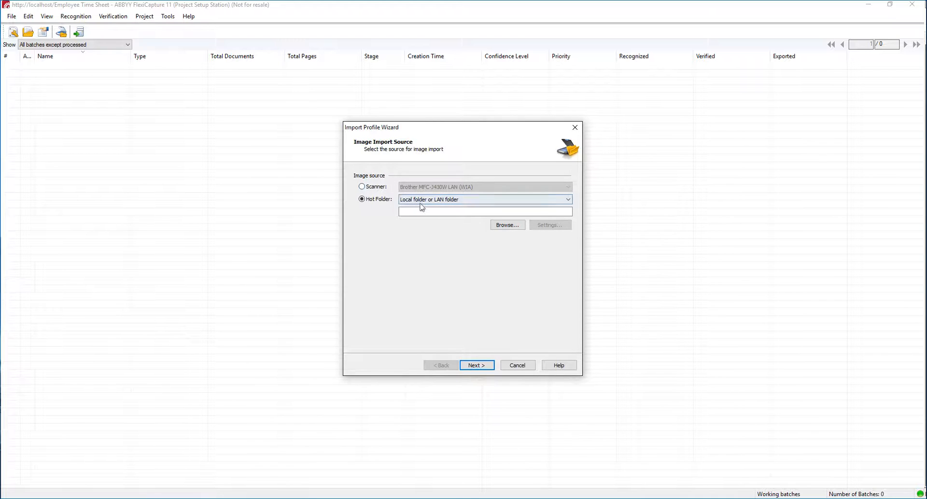
pyautogui.click(566, 199)
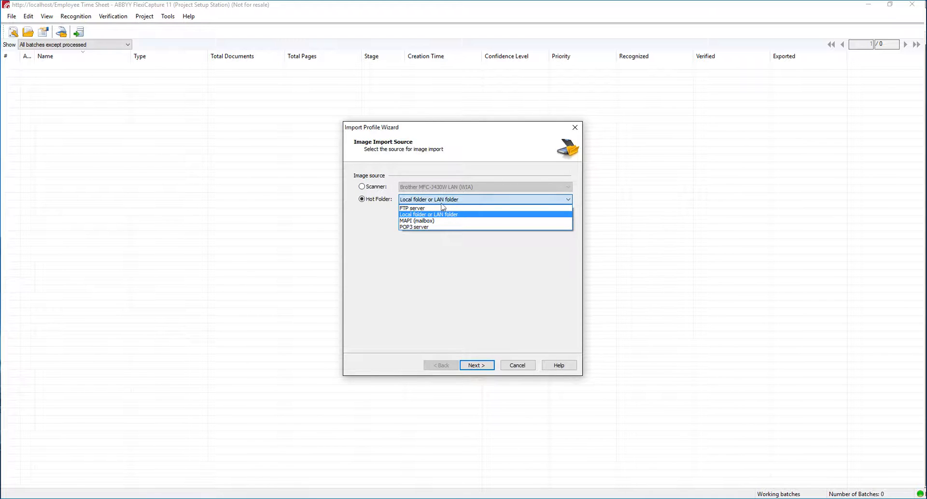
pyautogui.moveTo(459, 218)
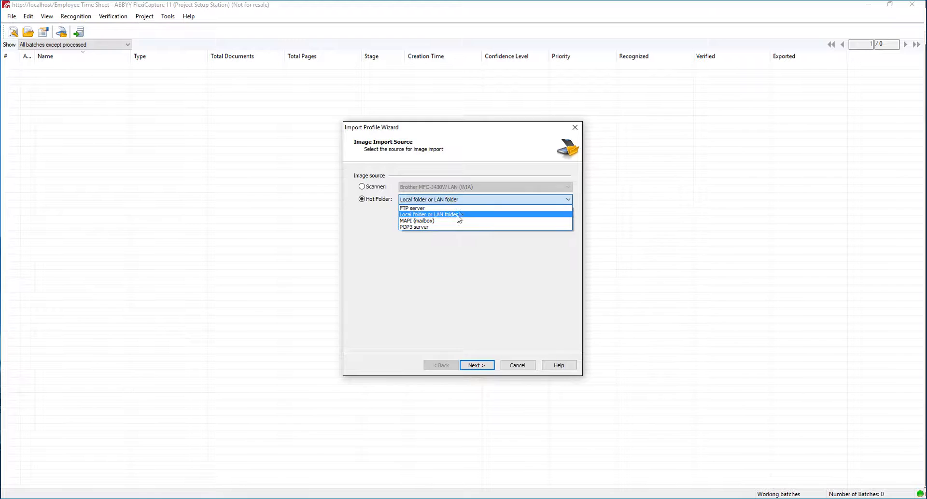
pyautogui.moveTo(458, 221)
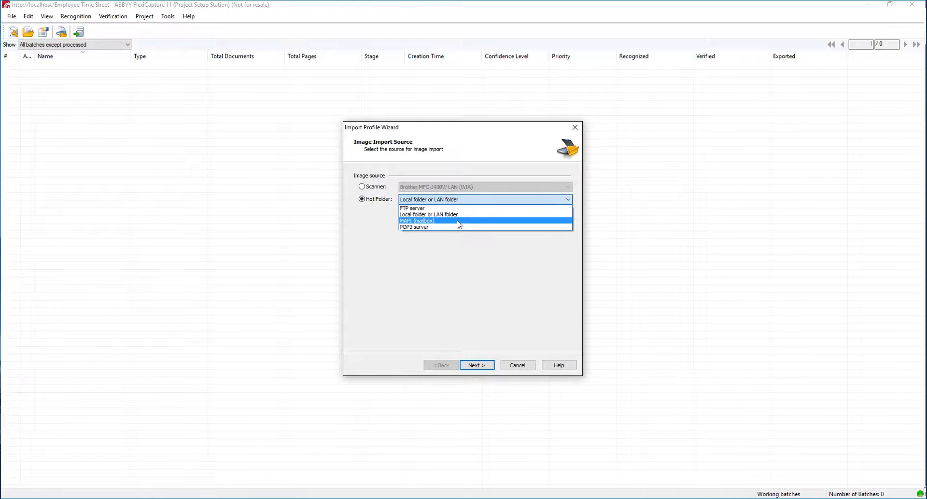
pyautogui.moveTo(455, 229)
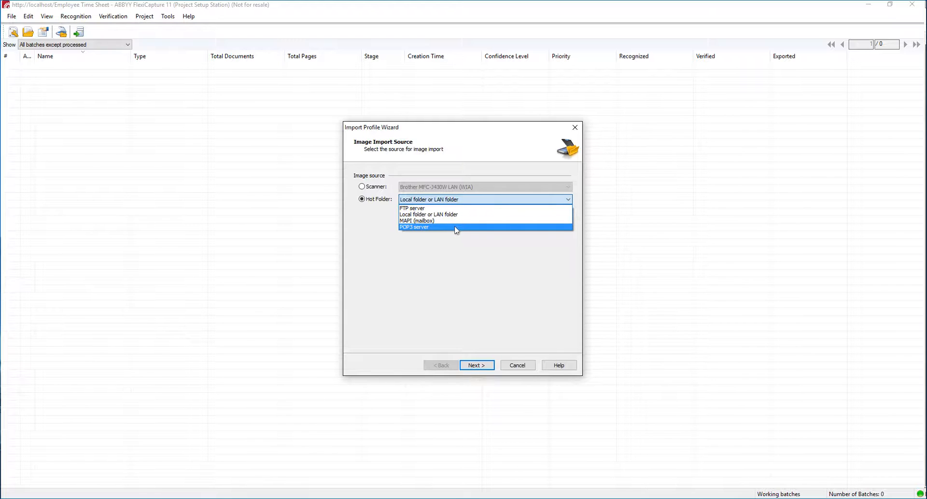
pyautogui.moveTo(458, 214)
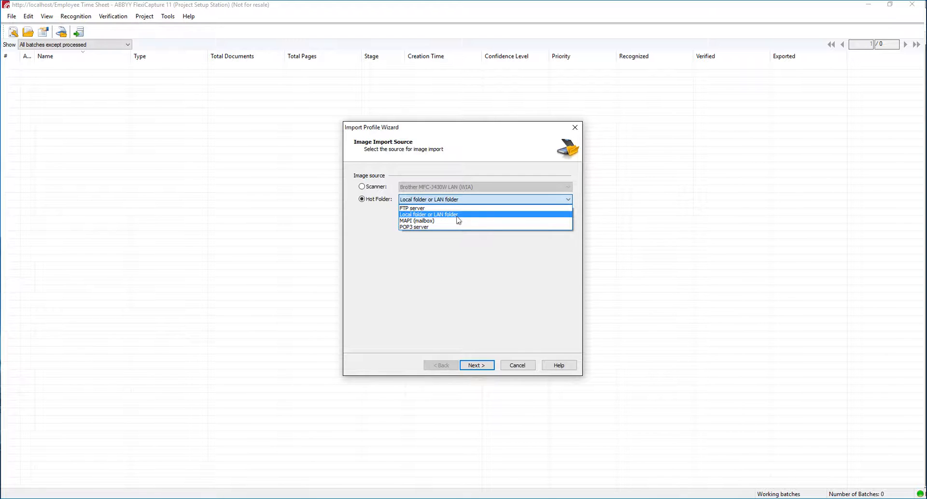
pyautogui.click(428, 213)
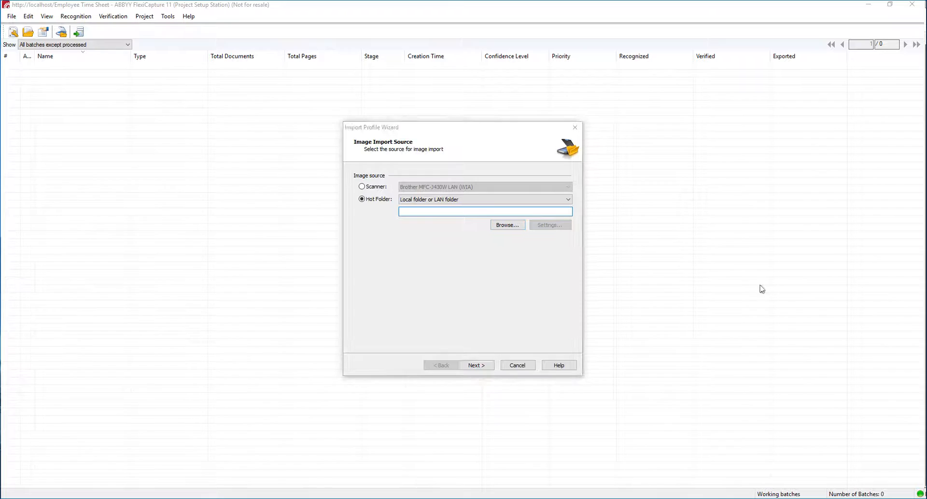
pyautogui.moveTo(914, 155)
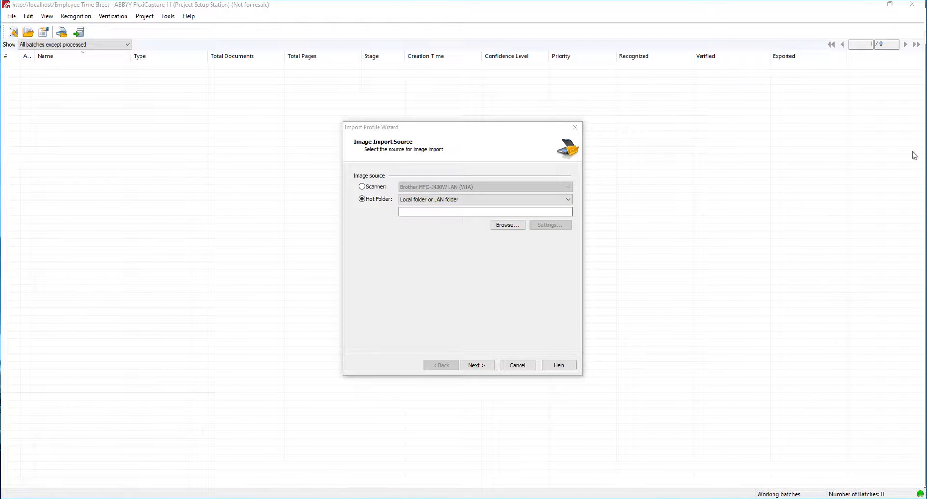
# Create an empty Import folder inside ABBYY ICR Time Sheet and copy its path
pyautogui.click(507, 225)
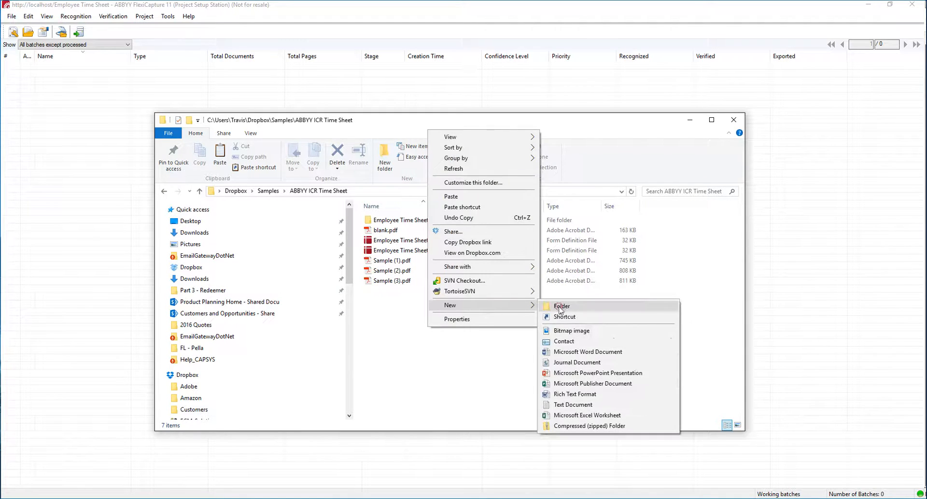
pyautogui.click(562, 307)
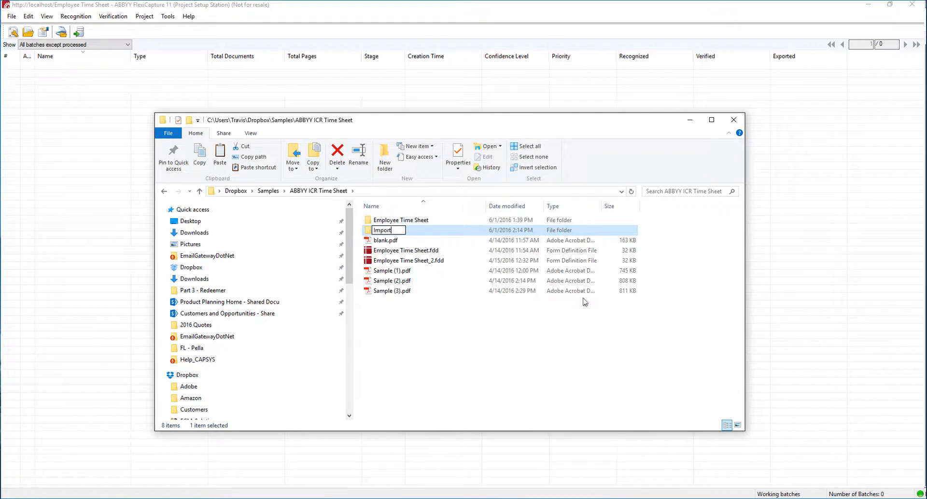
pyautogui.doubleClick(382, 231)
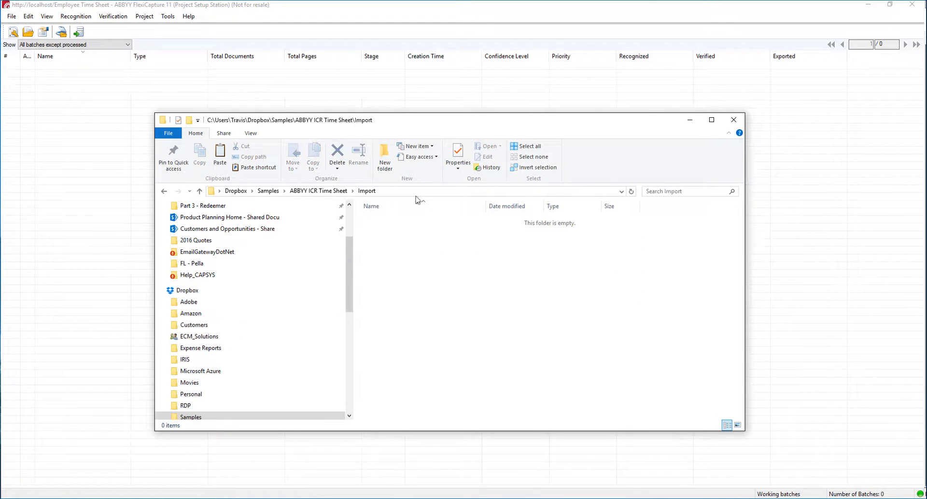
pyautogui.rightClick(298, 191)
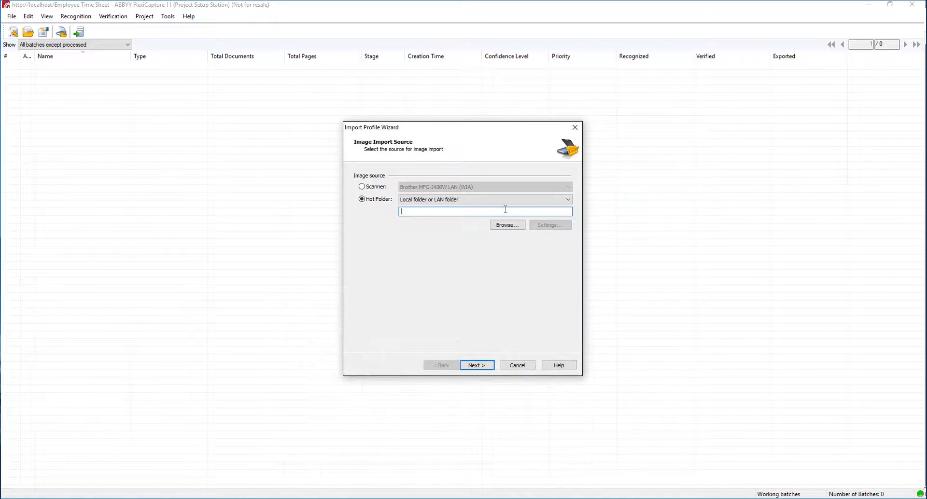
# Use C:\Users\Travis\Dropbox\Samples\ABBYY ICR TimeSheet\Import as the hot folder and continue
pyautogui.write('C:\\Users\\Travis\\Dropbox\\Samples\\ABBYY ICR TimeSheet\\Import')
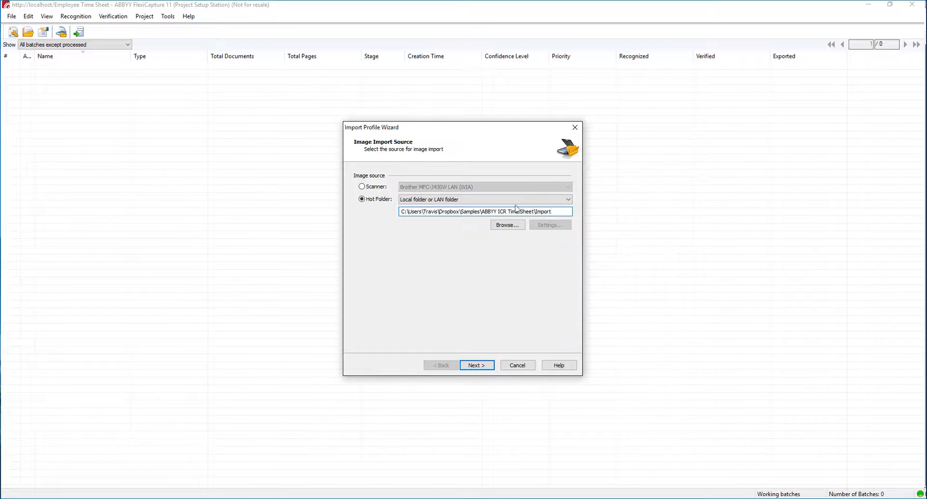
pyautogui.click(476, 365)
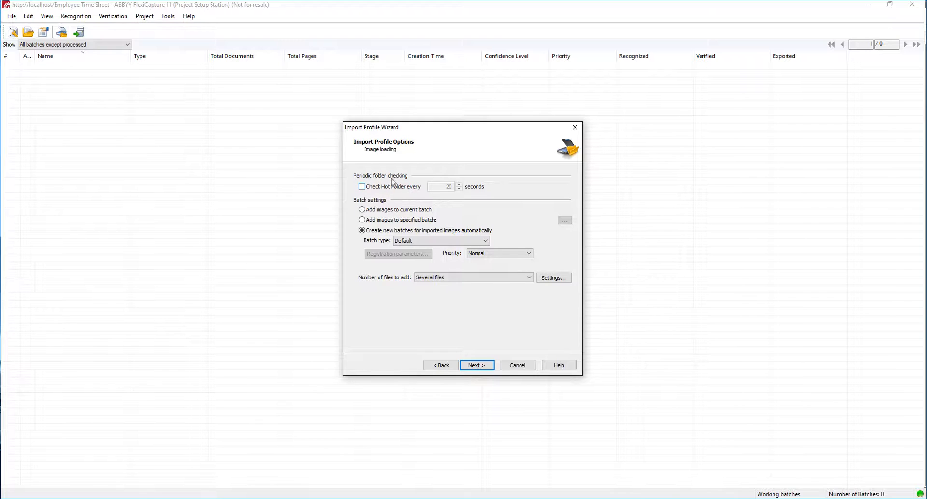
pyautogui.moveTo(405, 194)
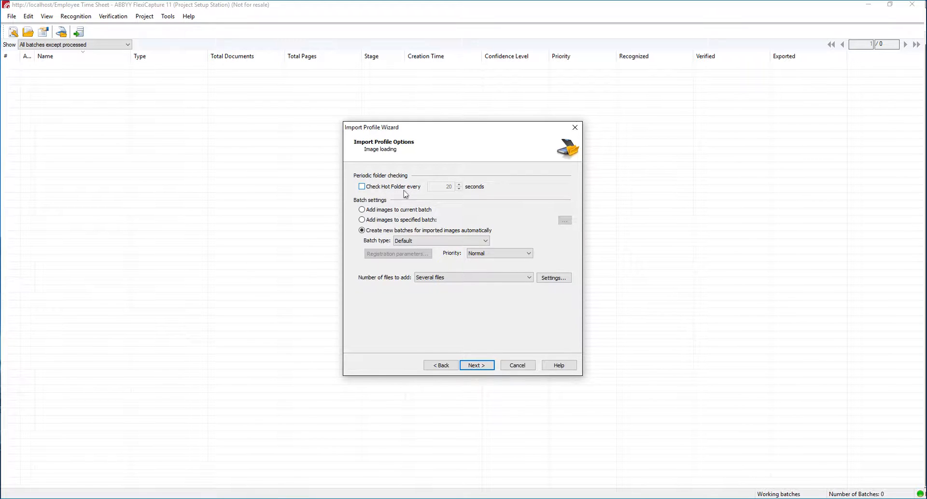
# Check the hot folder every 10 seconds with automatic batch creation, then continue
pyautogui.click(361, 186)
pyautogui.write('10')
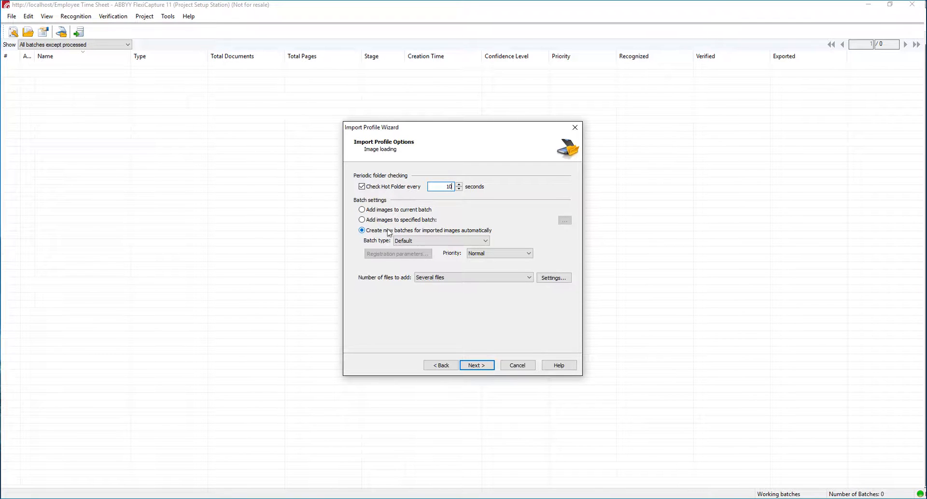
pyautogui.moveTo(417, 219)
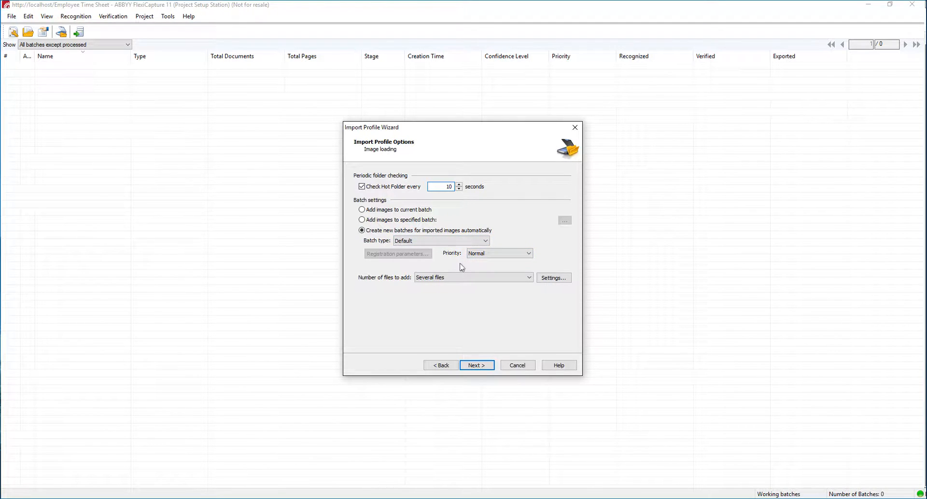
pyautogui.click(476, 365)
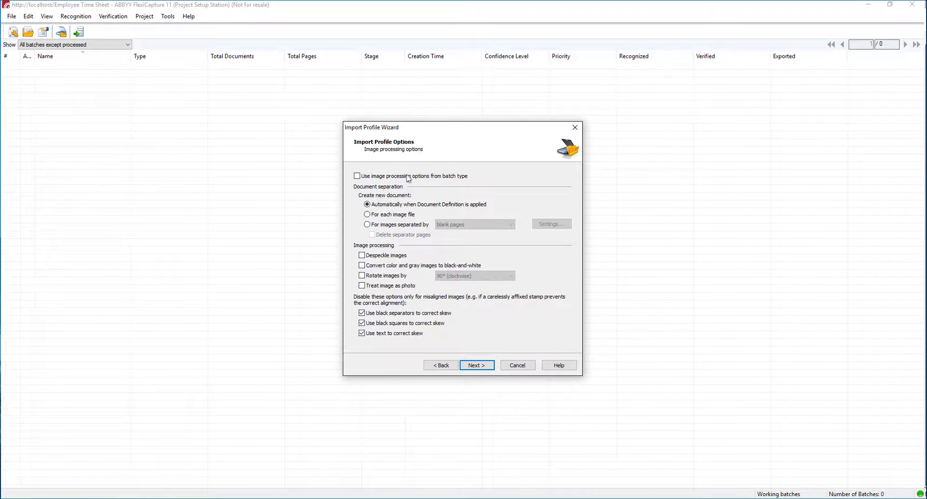
pyautogui.moveTo(421, 171)
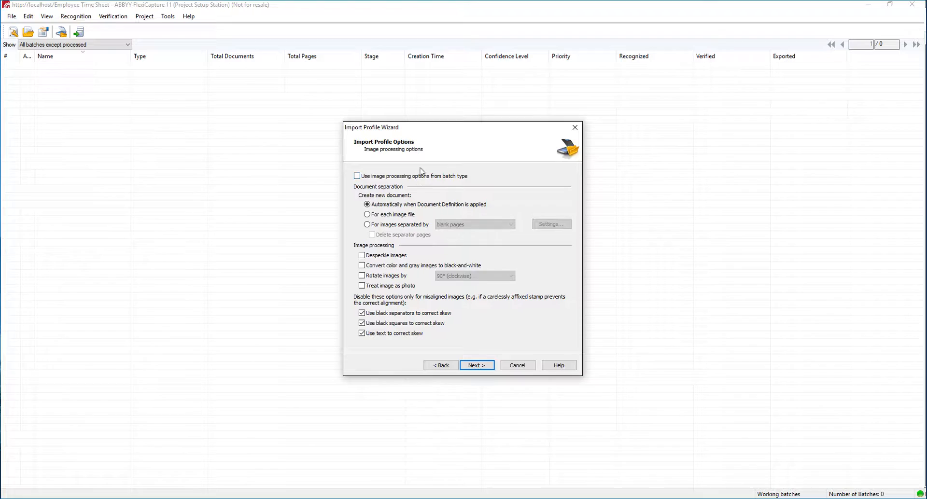
pyautogui.moveTo(452, 198)
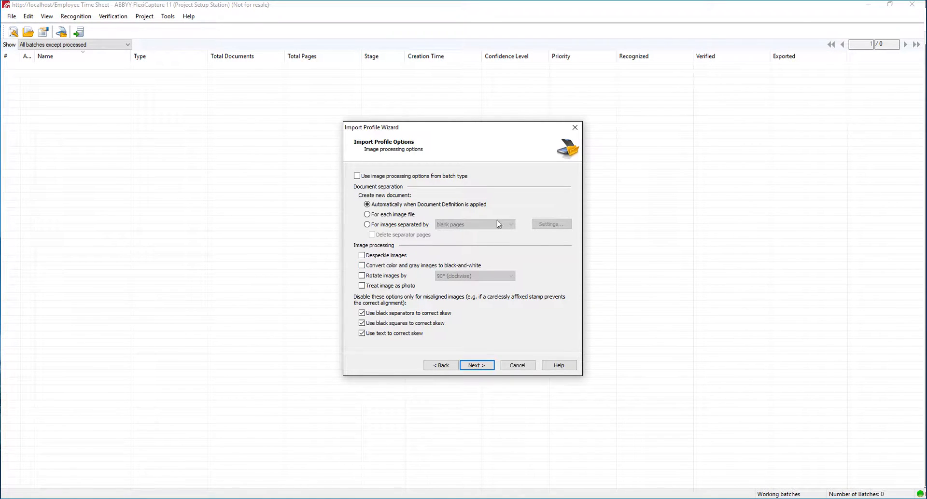
pyautogui.moveTo(483, 281)
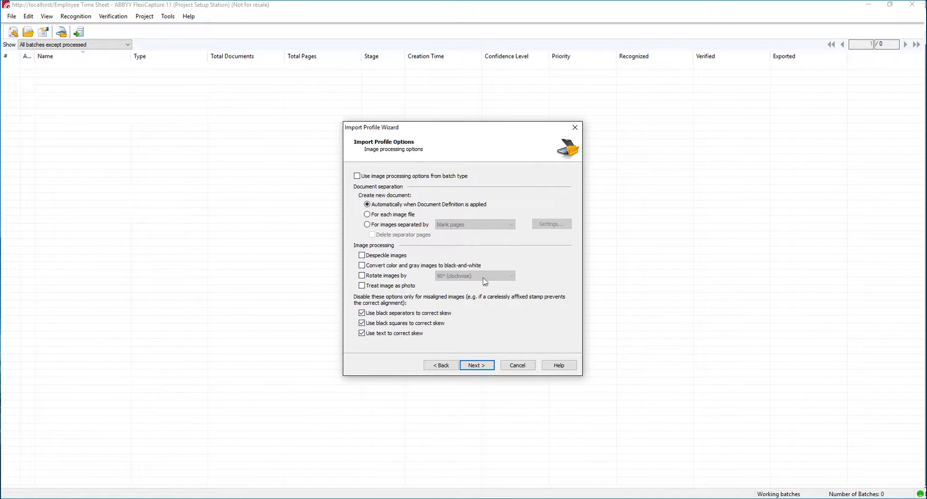
pyautogui.moveTo(492, 300)
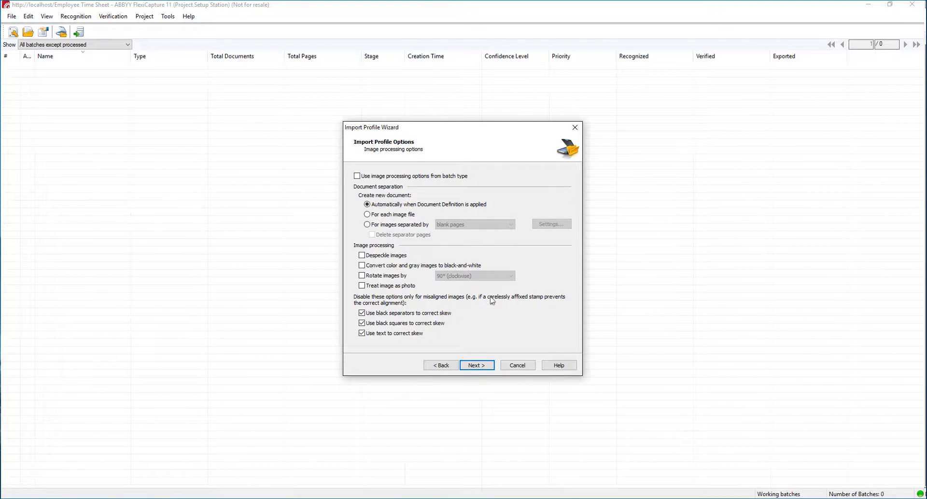
pyautogui.moveTo(481, 348)
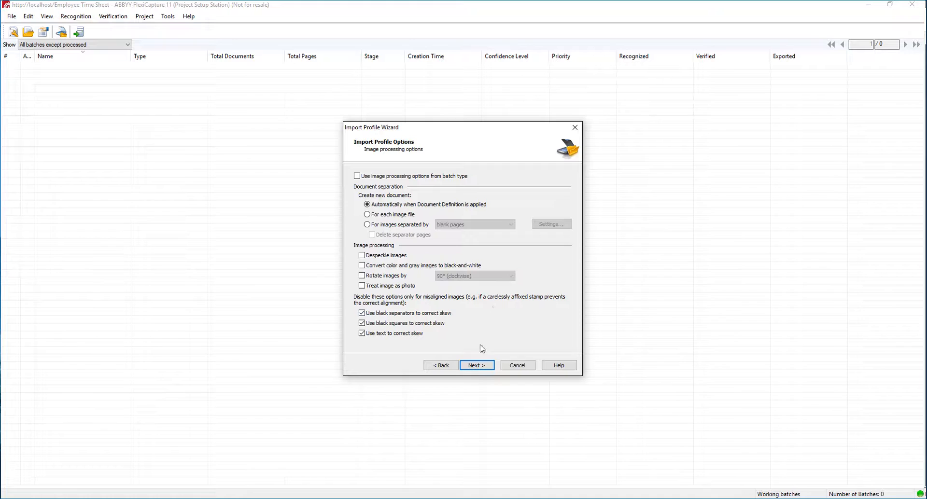
# Keep the default image processing settings and move on to purge options
pyautogui.click(476, 365)
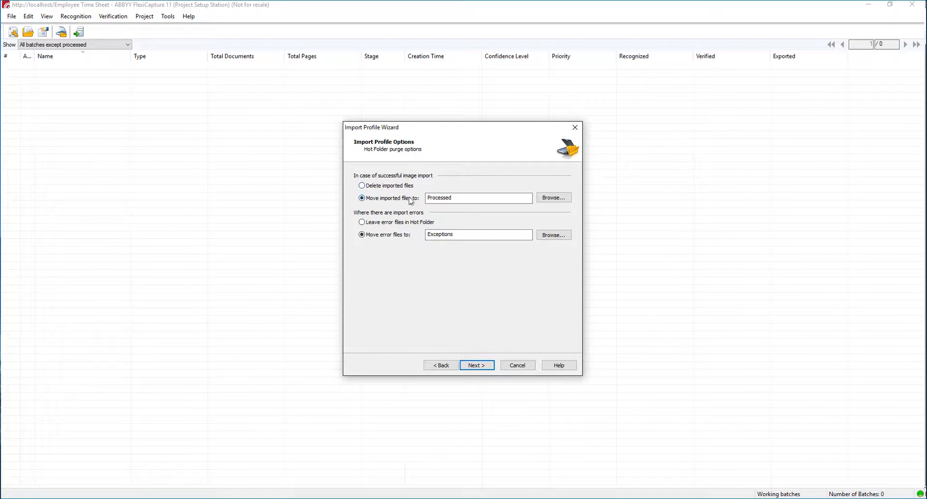
pyautogui.moveTo(418, 191)
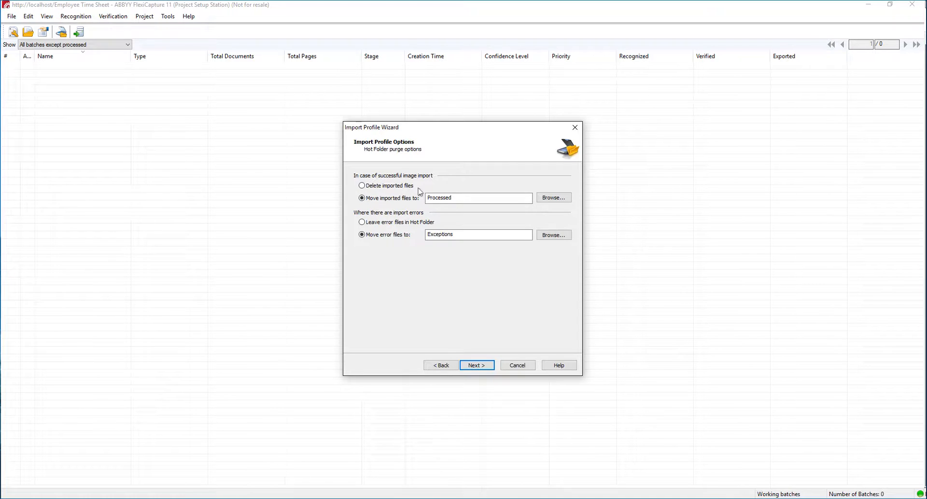
# Keep imported files going to Processed and error files to Exceptions, then continue
pyautogui.tripleClick(477, 198)
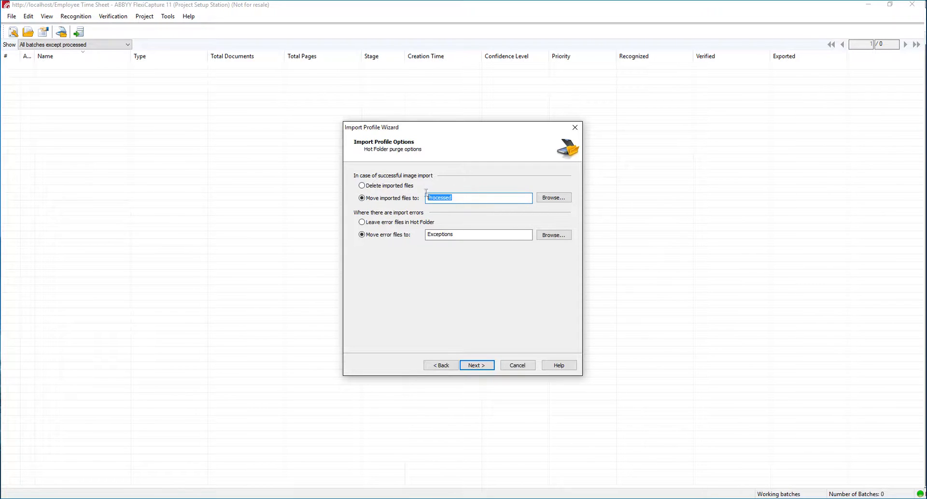
pyautogui.click(473, 198)
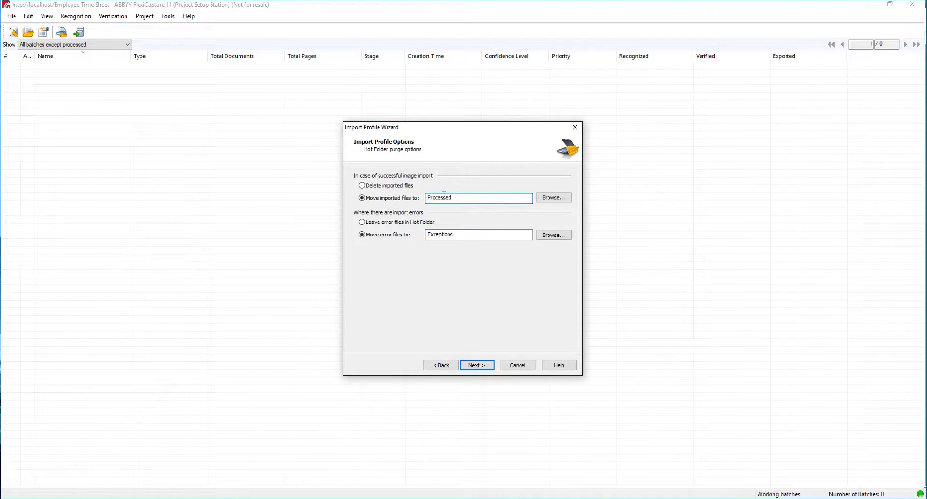
pyautogui.tripleClick(477, 197)
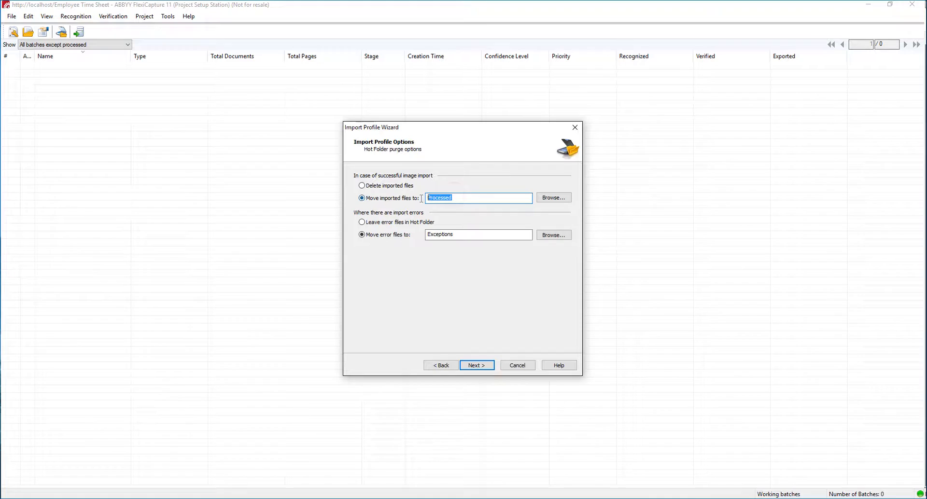
pyautogui.moveTo(443, 323)
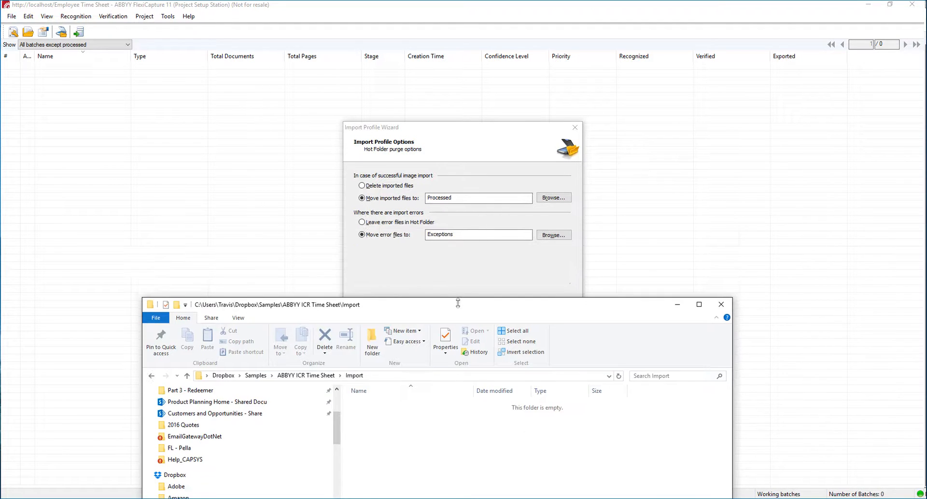
pyautogui.moveTo(677, 305)
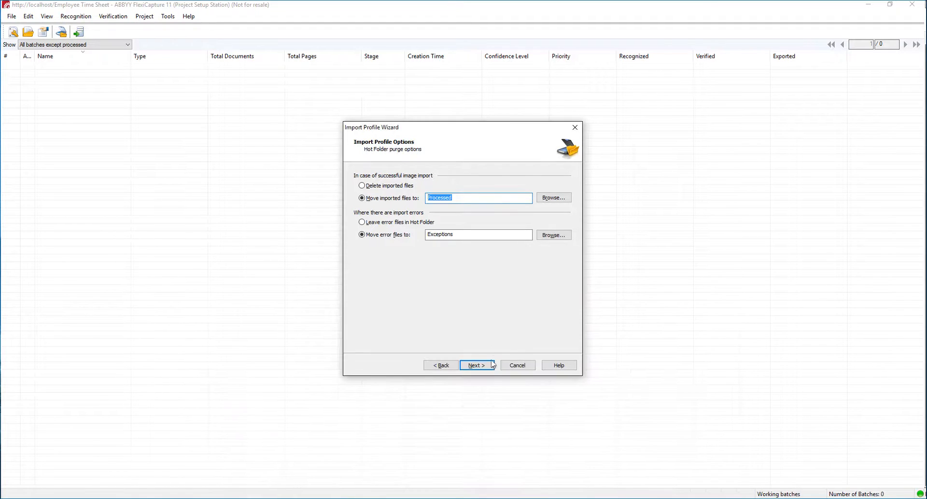
pyautogui.click(476, 364)
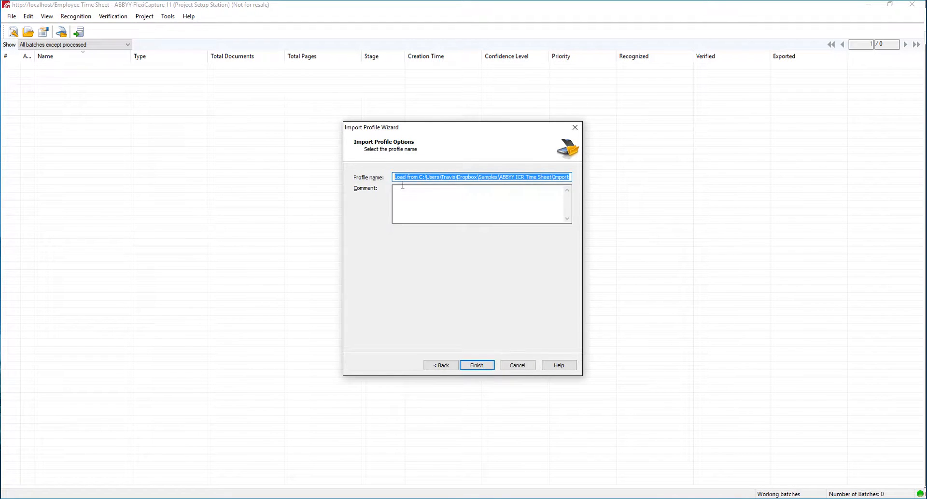
# Finish the import profile under its default name with no comment and close the profiles list
pyautogui.click(481, 204)
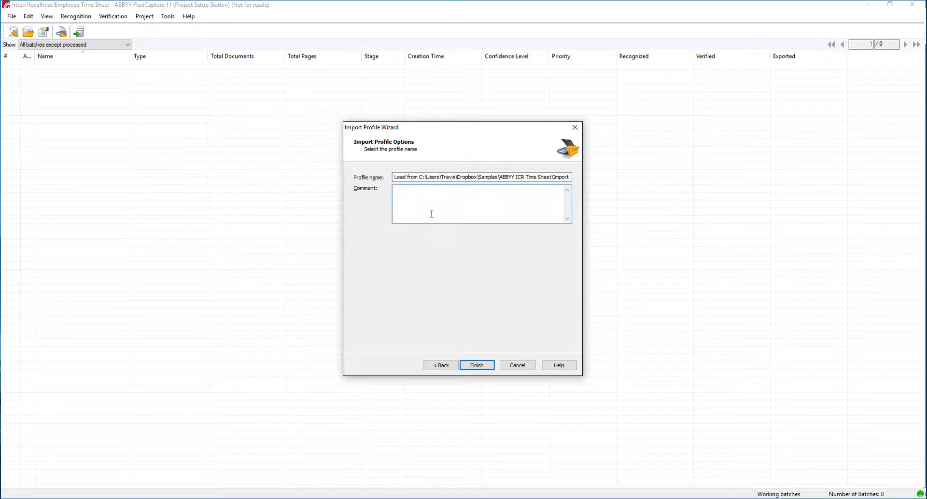
pyautogui.moveTo(433, 229)
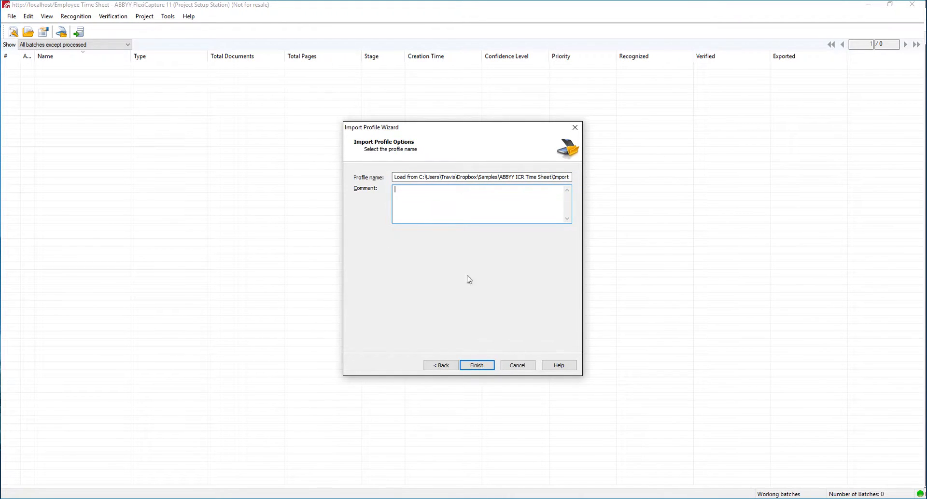
pyautogui.click(476, 364)
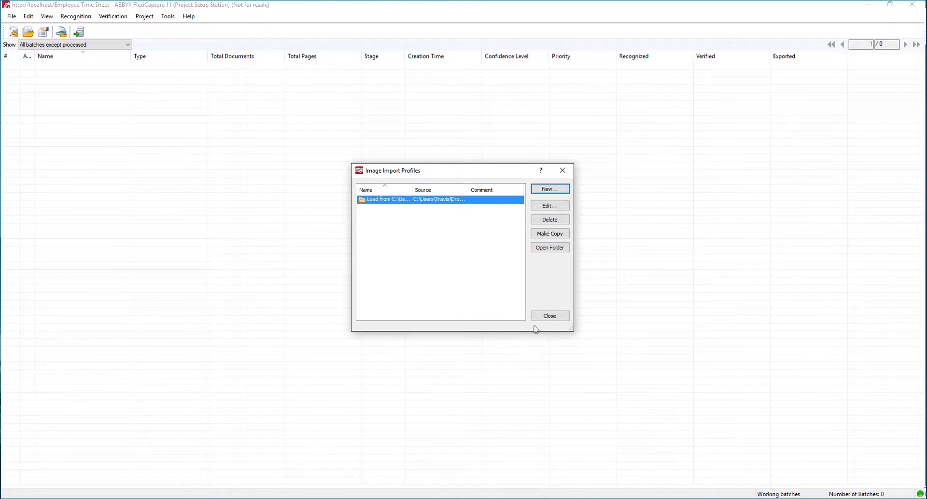
pyautogui.click(549, 315)
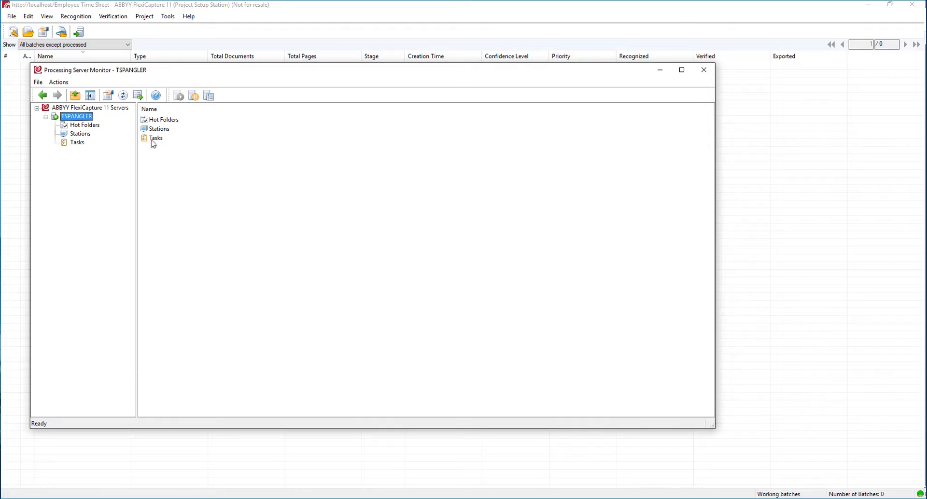
pyautogui.moveTo(162, 124)
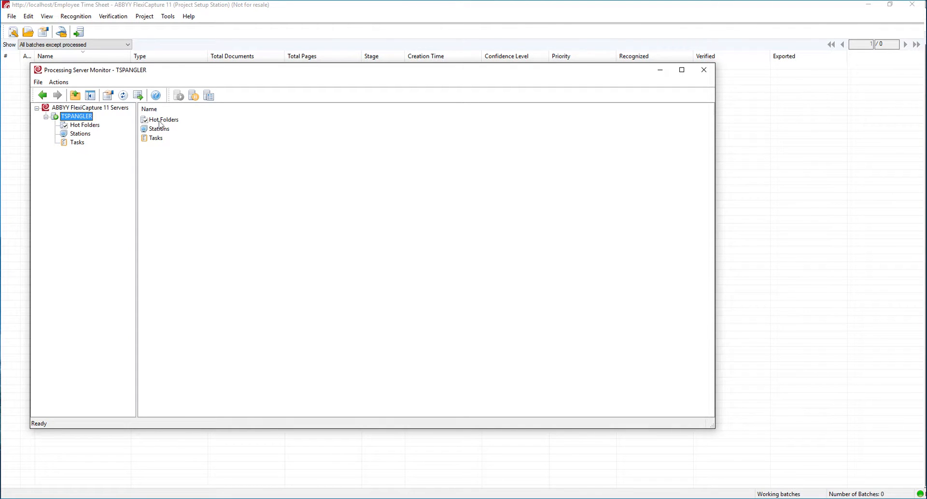
# Enable the Employee Time Sheet hot folder in Processing Server Monitor and show the Tasks list
pyautogui.click(84, 124)
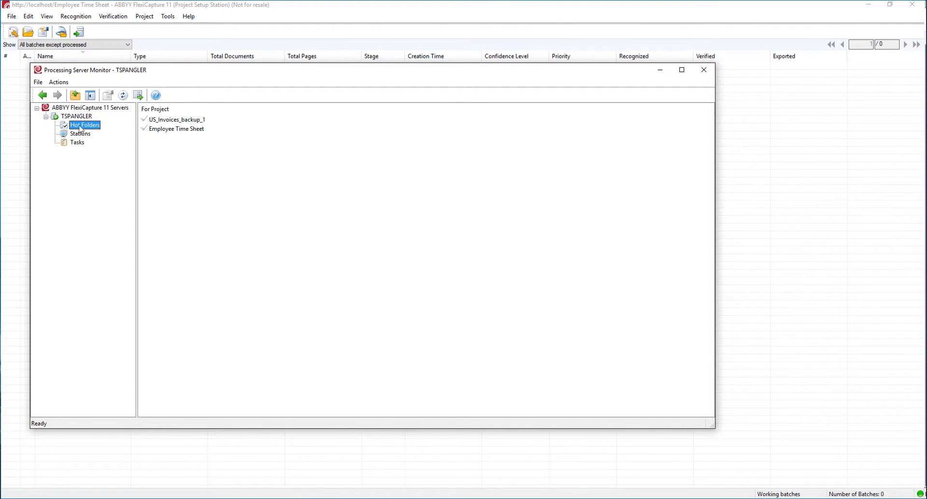
pyautogui.moveTo(146, 131)
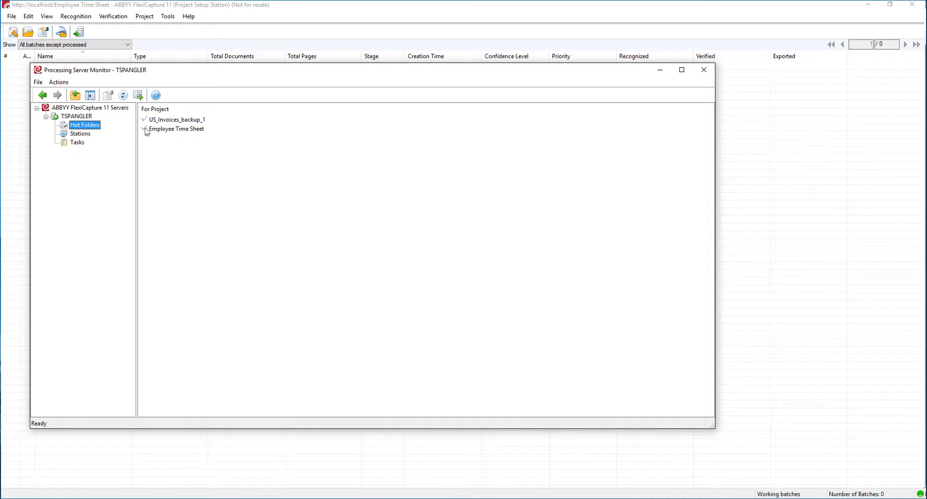
pyautogui.click(176, 129)
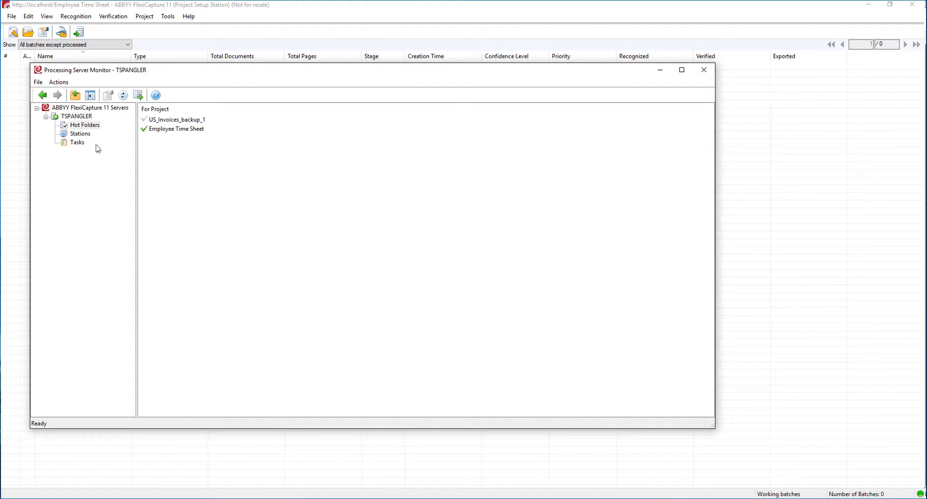
pyautogui.click(77, 141)
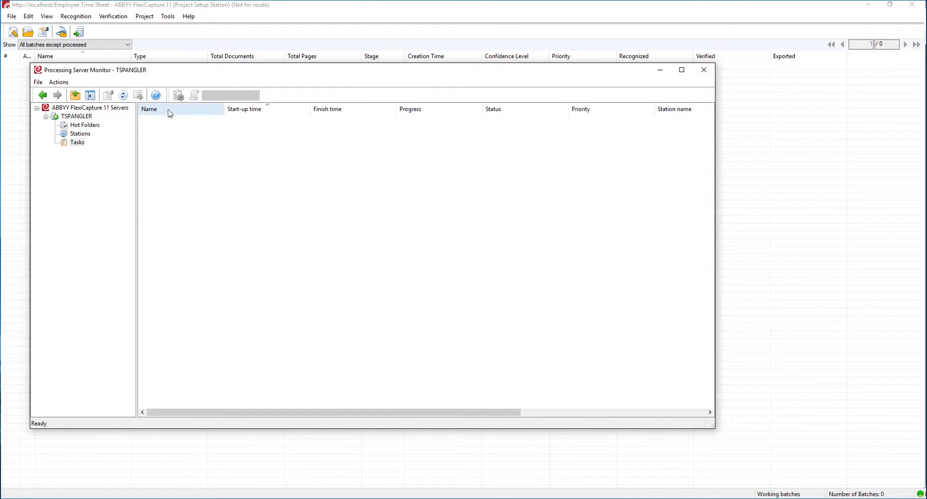
pyautogui.moveTo(190, 149)
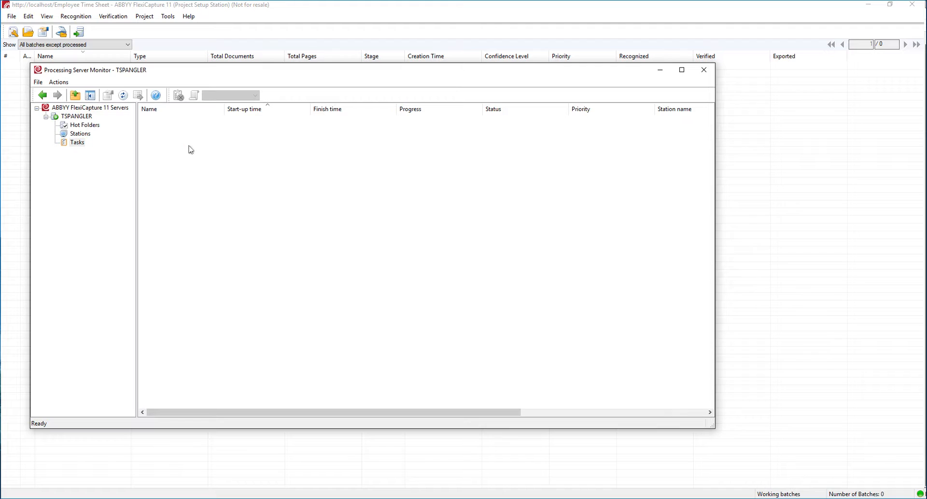
pyautogui.moveTo(159, 140)
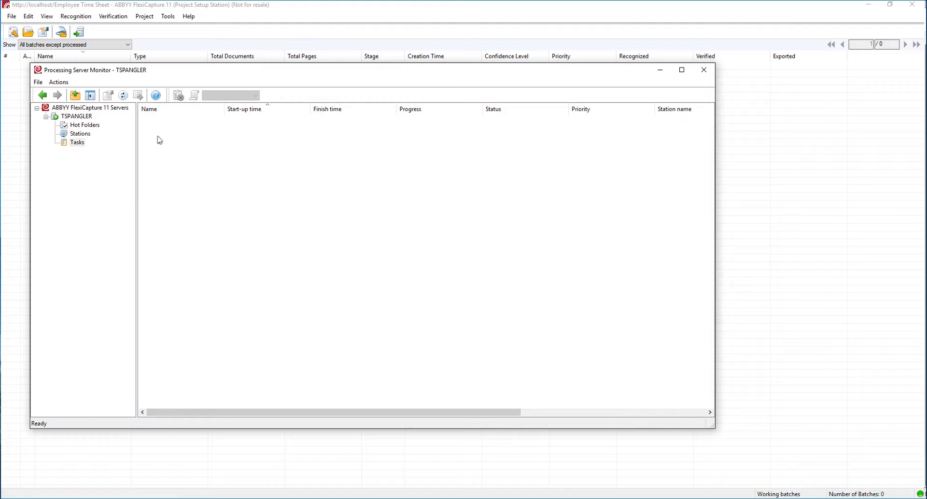
pyautogui.moveTo(118, 137)
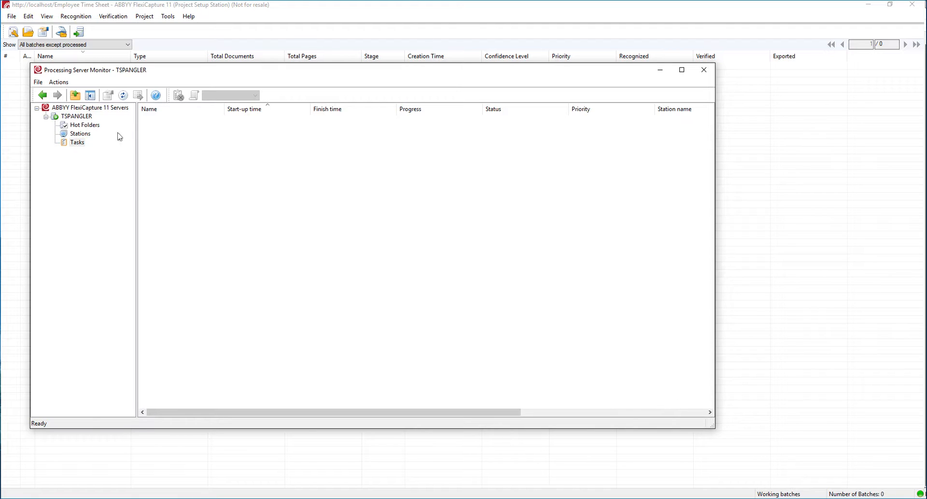
# Review the first import task's log reporting no data to import, then close it
pyautogui.click(123, 95)
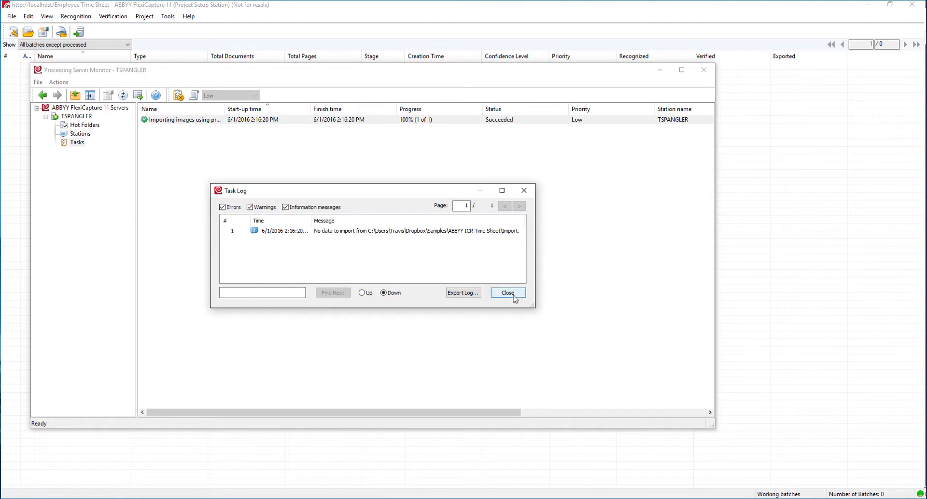
pyautogui.click(506, 293)
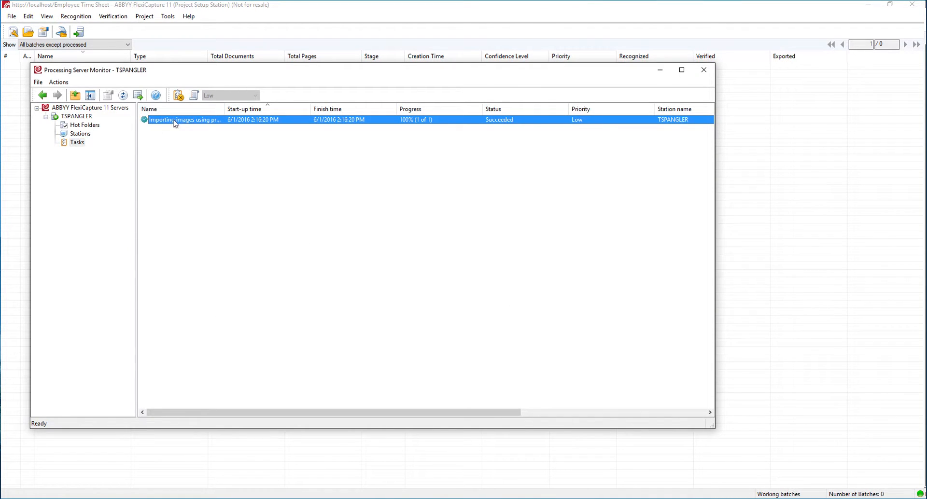
pyautogui.click(84, 124)
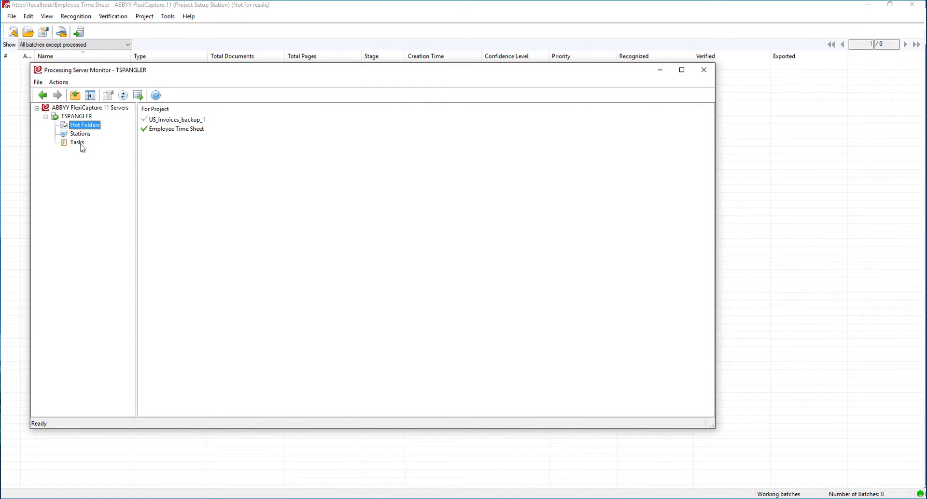
# Return to hot folders and confirm the new Processed folder inside the Import folder
pyautogui.click(77, 143)
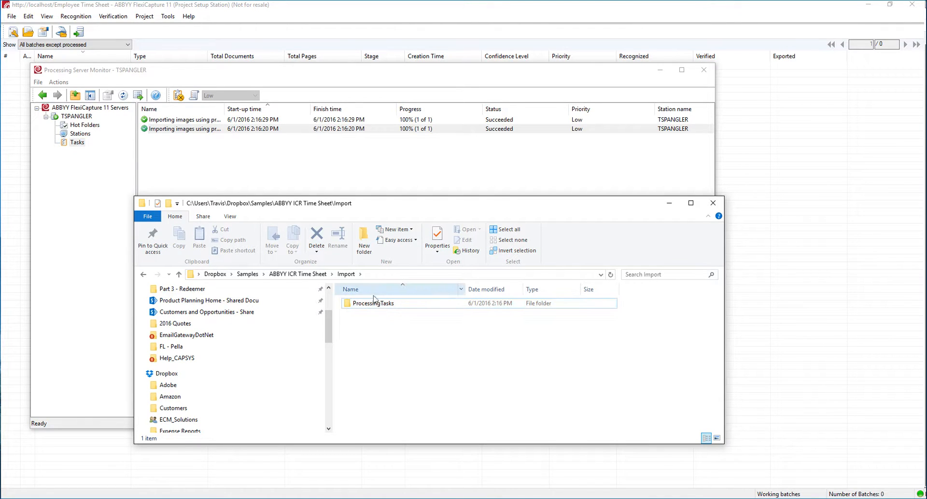
pyautogui.moveTo(389, 332)
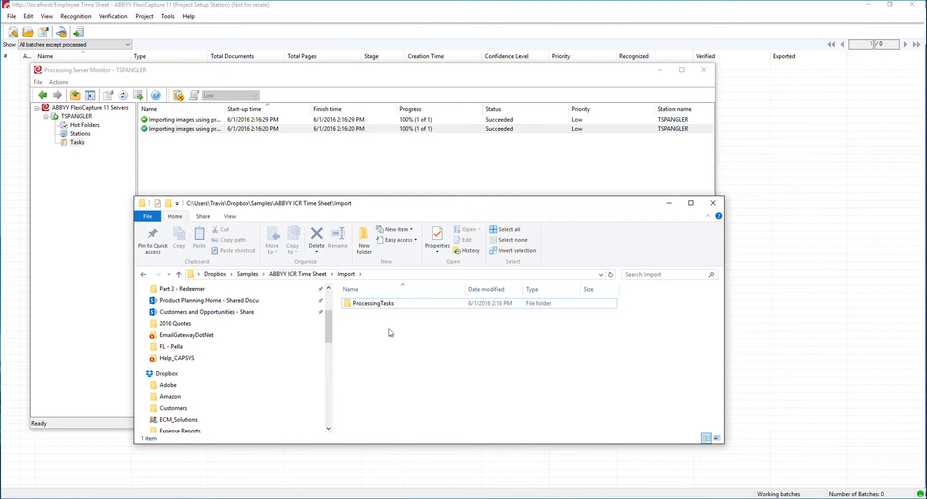
pyautogui.moveTo(401, 334)
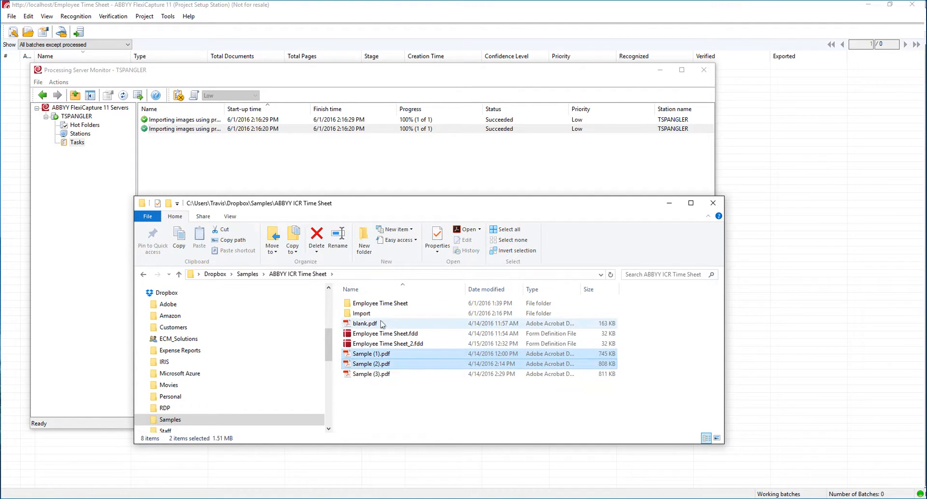
pyautogui.doubleClick(362, 314)
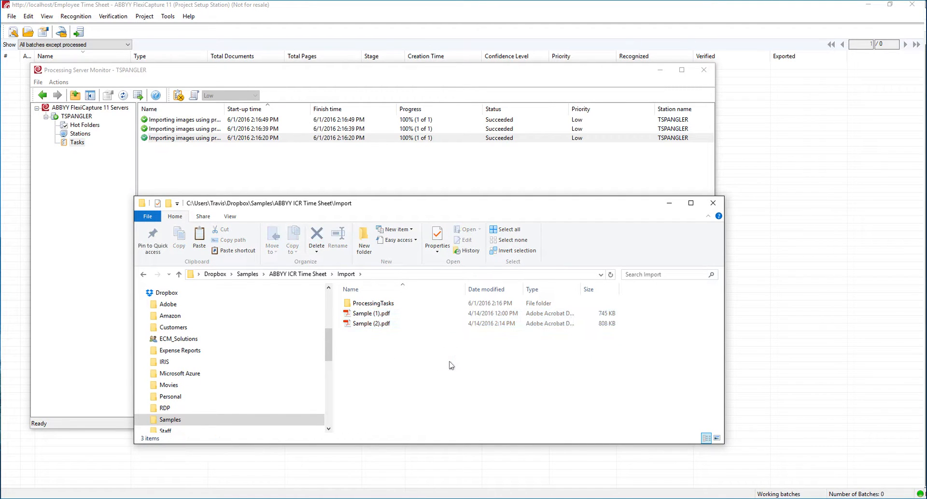
pyautogui.click(315, 237)
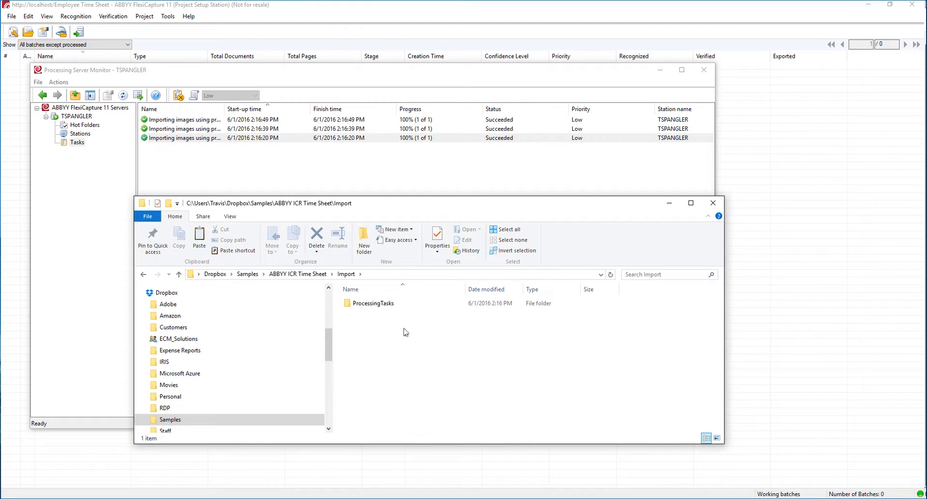
pyautogui.moveTo(448, 355)
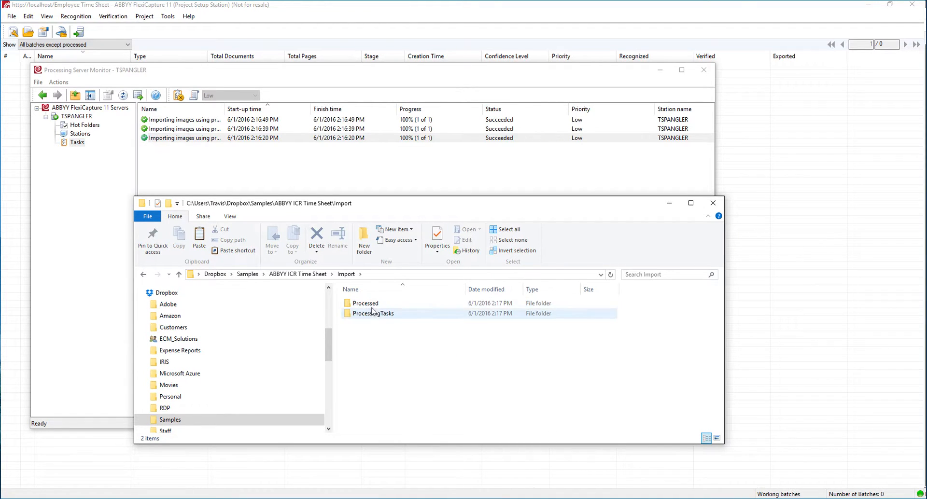
pyautogui.doubleClick(365, 302)
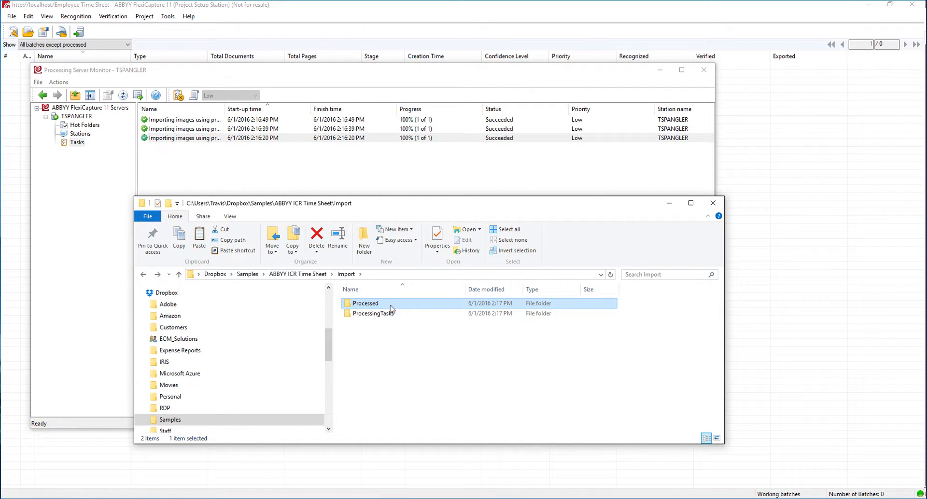
pyautogui.moveTo(329, 192)
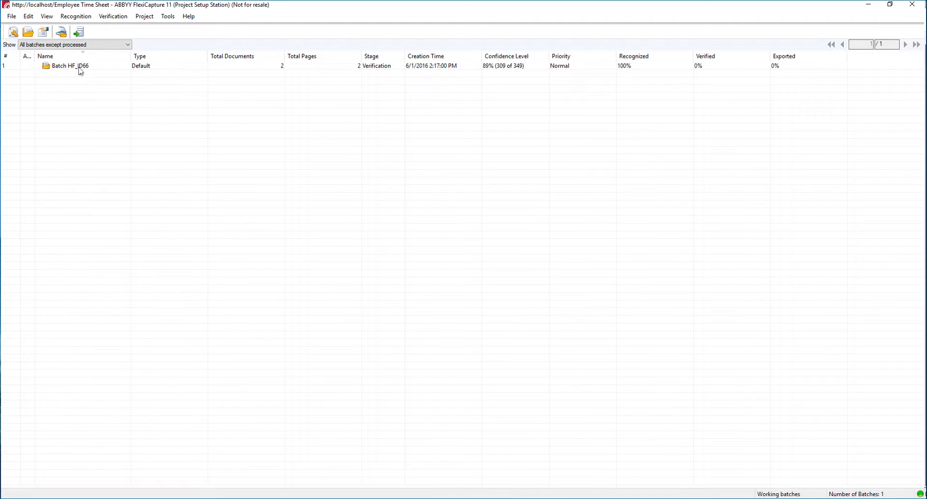
# View batch HF_ID66 with its two Time Sheet documents awaiting verification
pyautogui.doubleClick(69, 66)
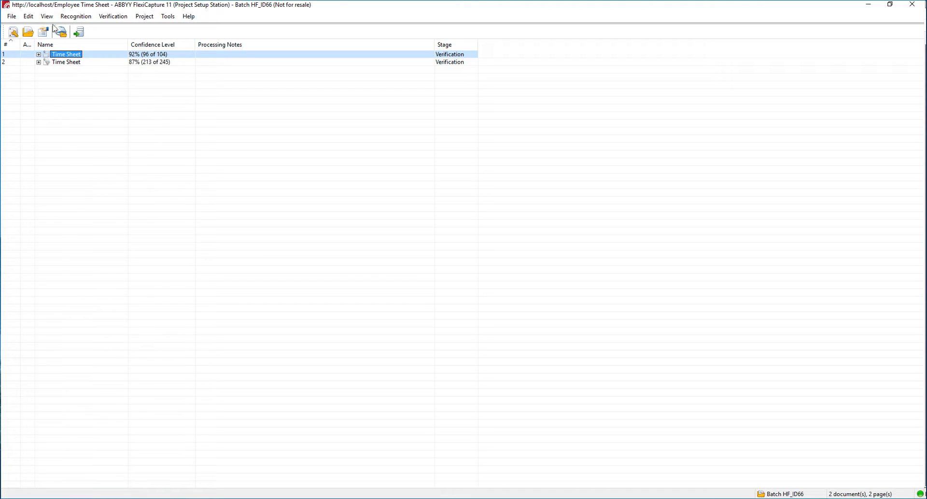
pyautogui.moveTo(93, 29)
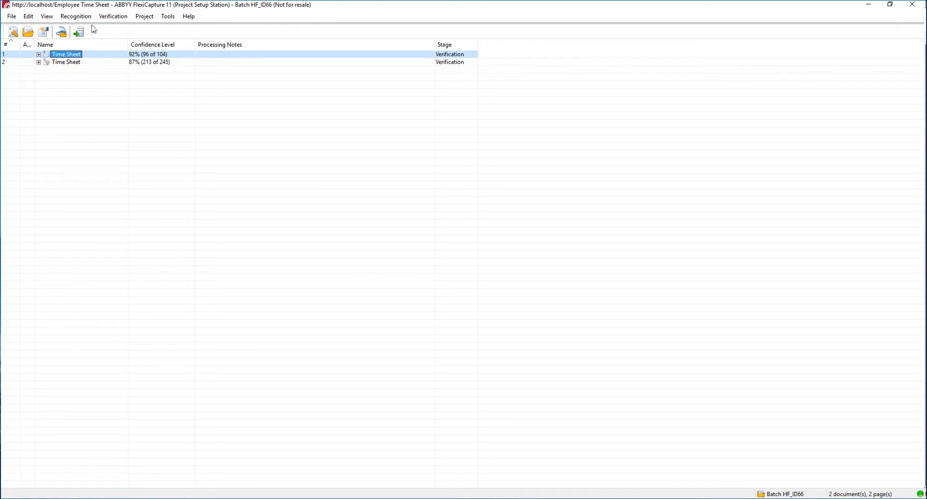
pyautogui.click(143, 16)
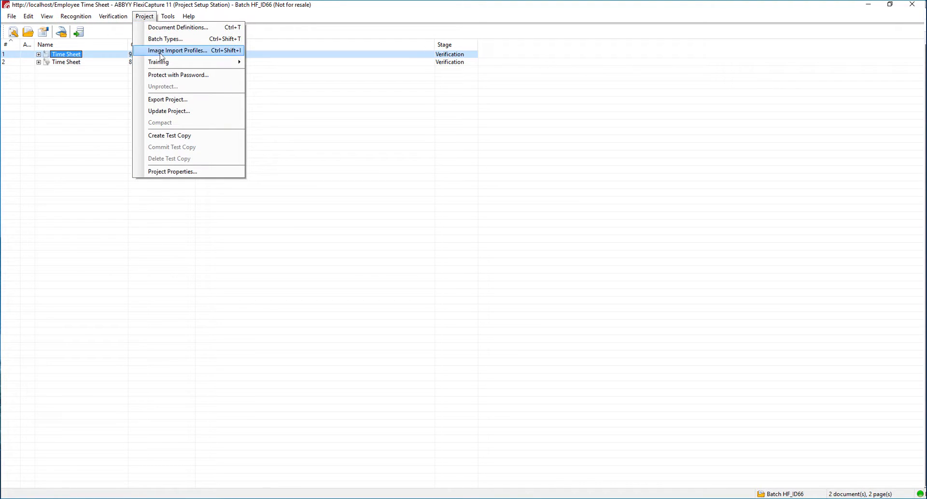
# Create a new import profile using a POP3 server hot folder and review its login, password and SSL settings
pyautogui.click(176, 51)
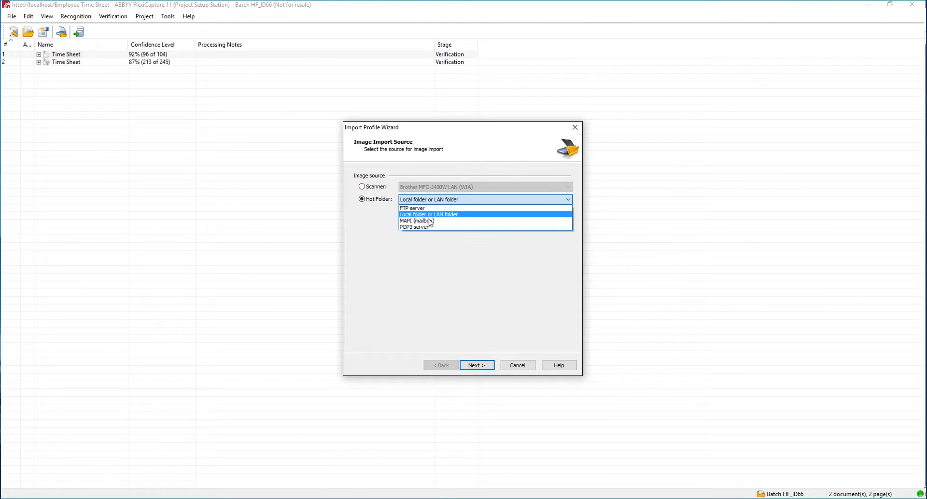
pyautogui.moveTo(437, 230)
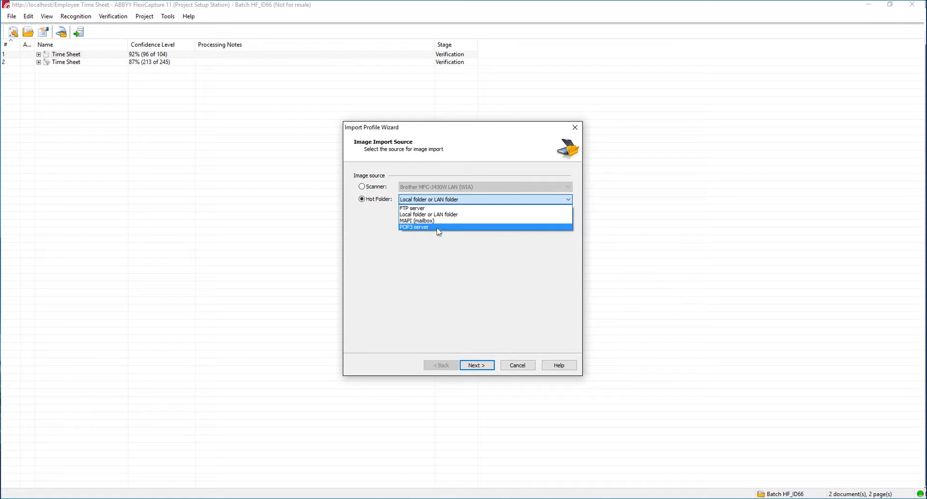
pyautogui.click(416, 227)
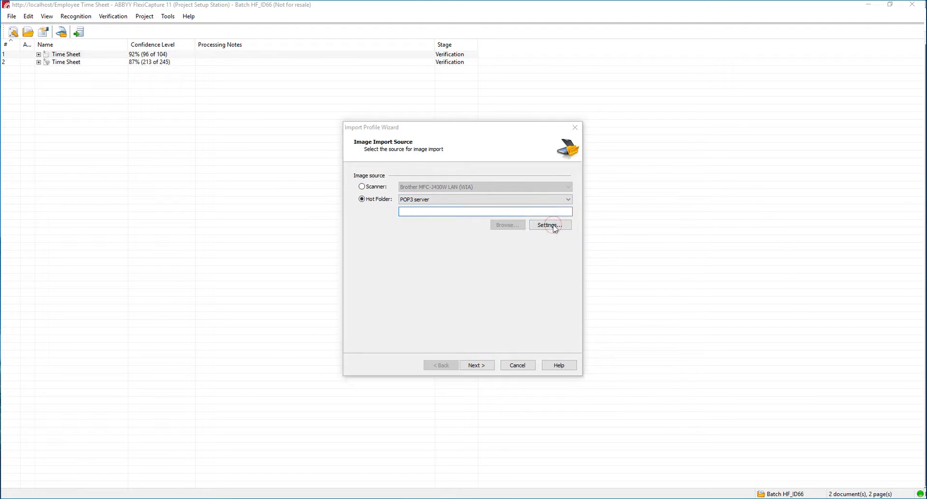
pyautogui.click(546, 225)
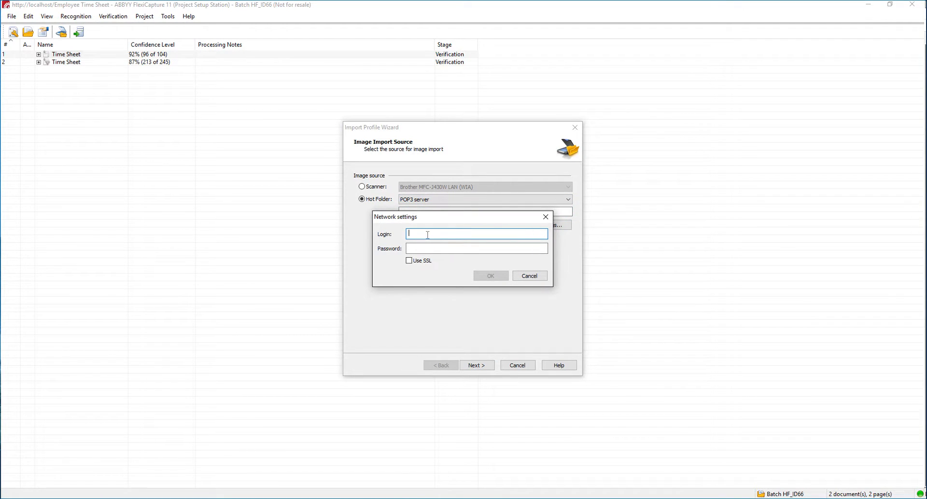
pyautogui.click(476, 249)
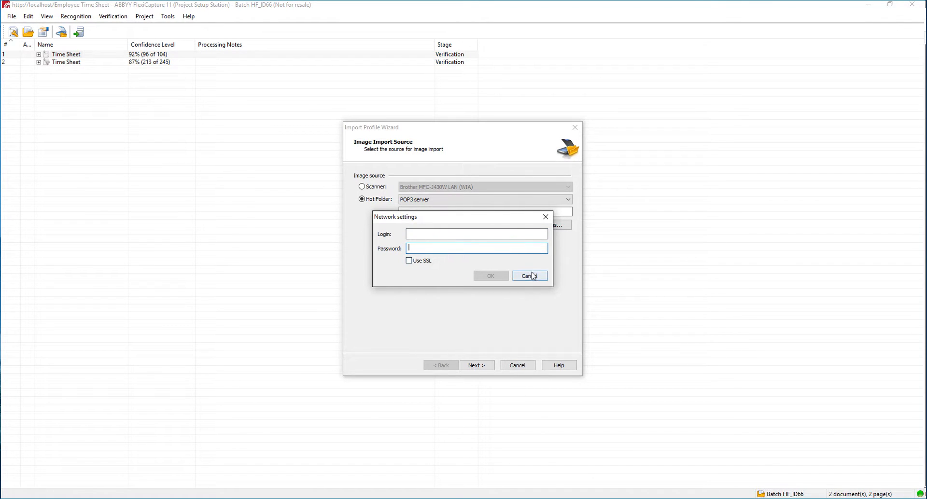
pyautogui.click(527, 275)
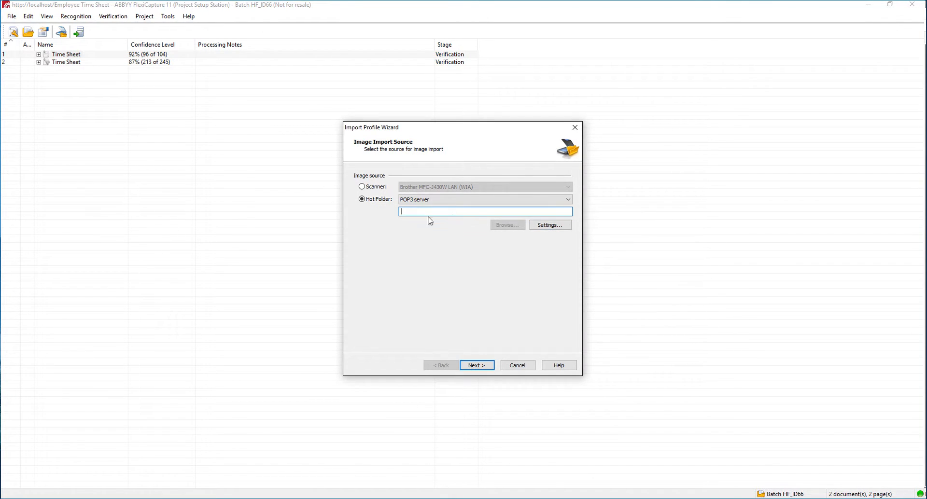
pyautogui.moveTo(445, 220)
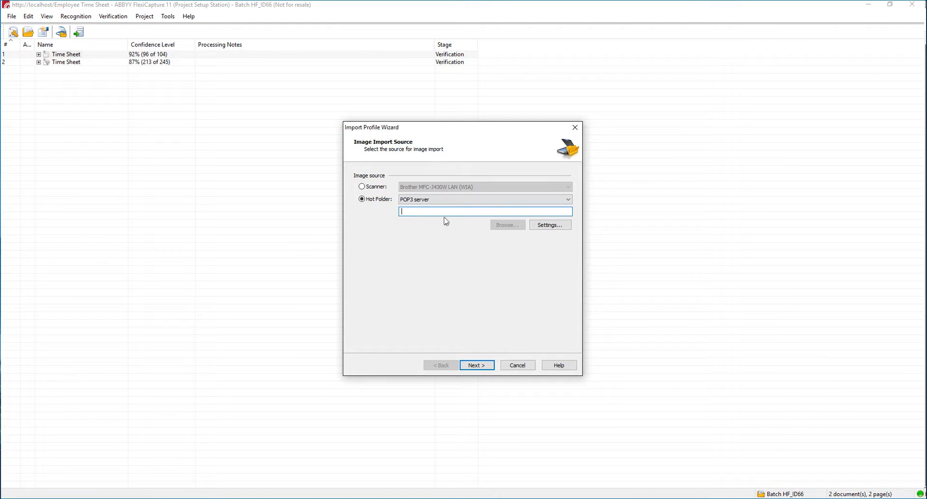
pyautogui.moveTo(504, 384)
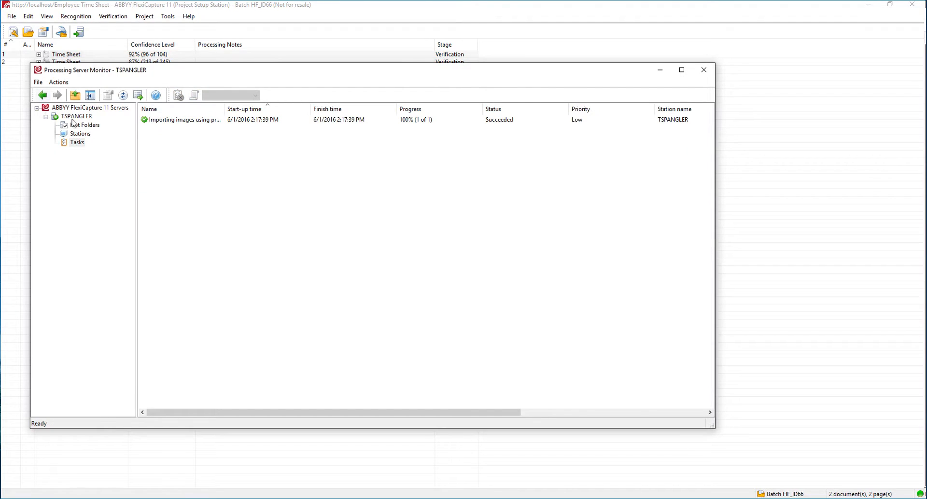
pyautogui.click(85, 124)
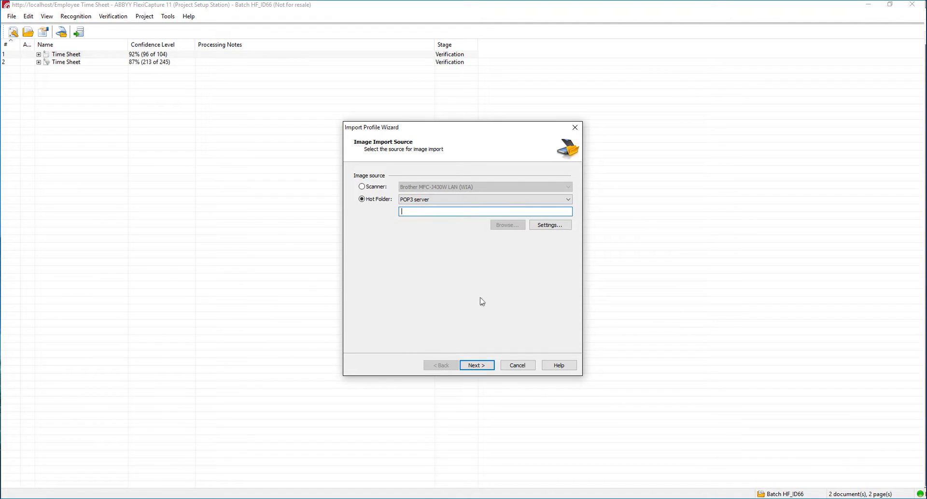
pyautogui.moveTo(455, 231)
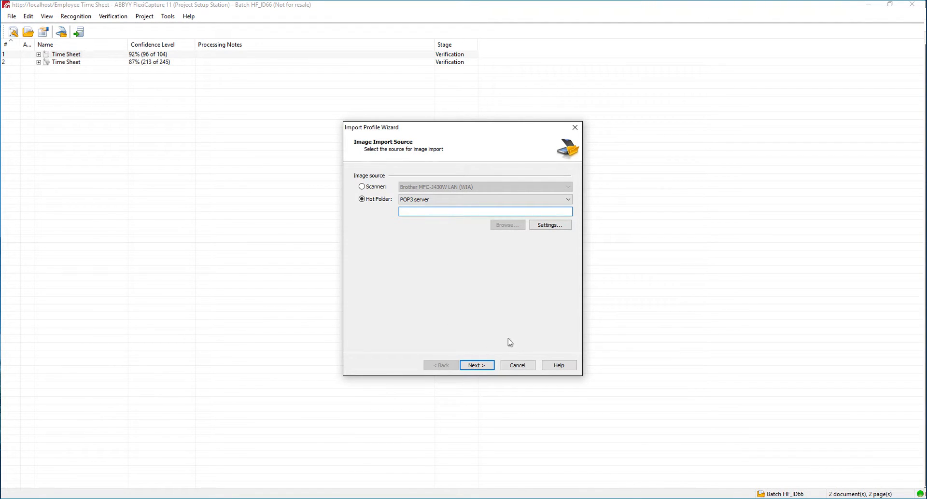
pyautogui.moveTo(494, 369)
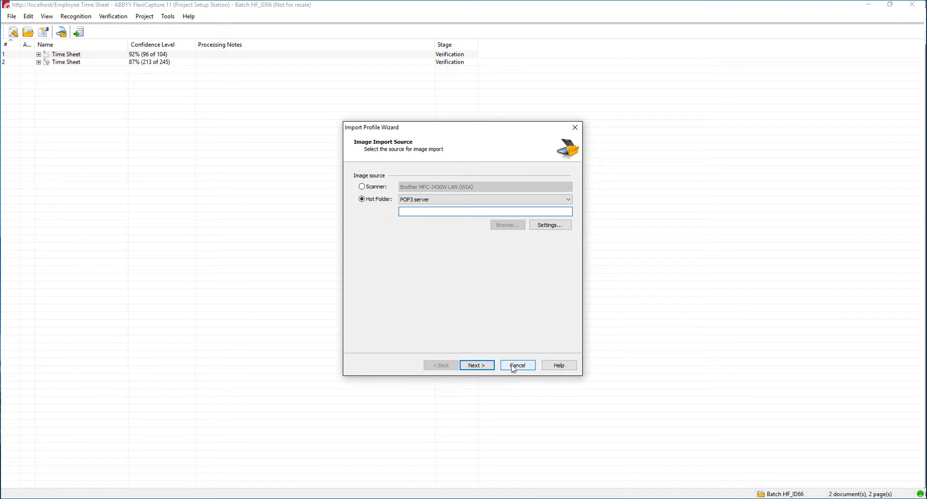
# Cancel the POP3 profile wizard, leaving only the original folder import profile in the list
pyautogui.click(517, 365)
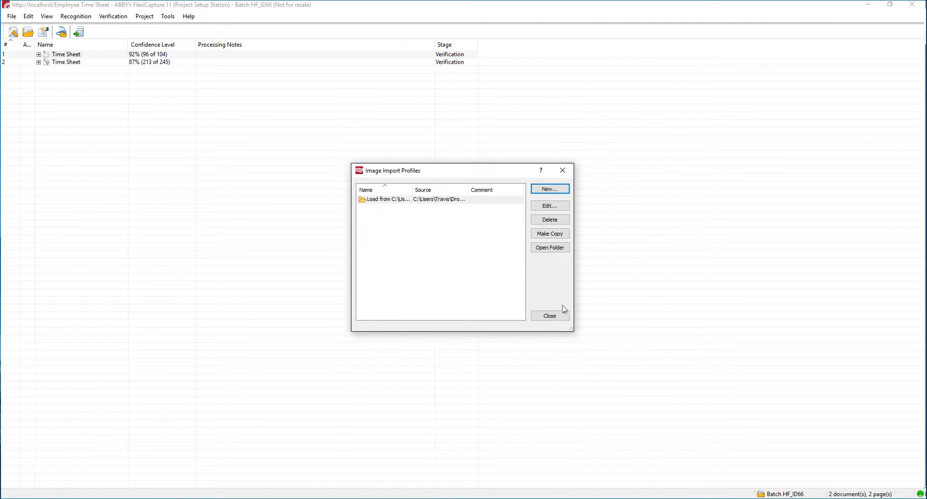
pyautogui.click(548, 315)
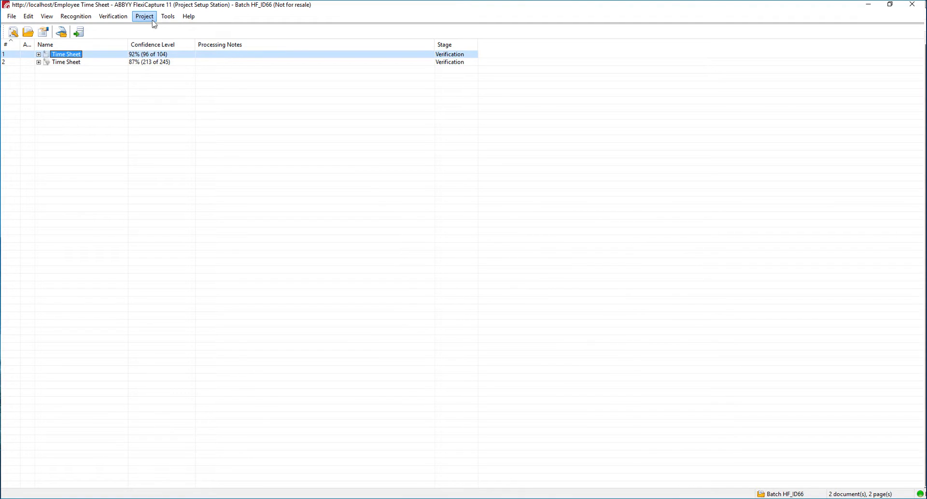
pyautogui.click(167, 16)
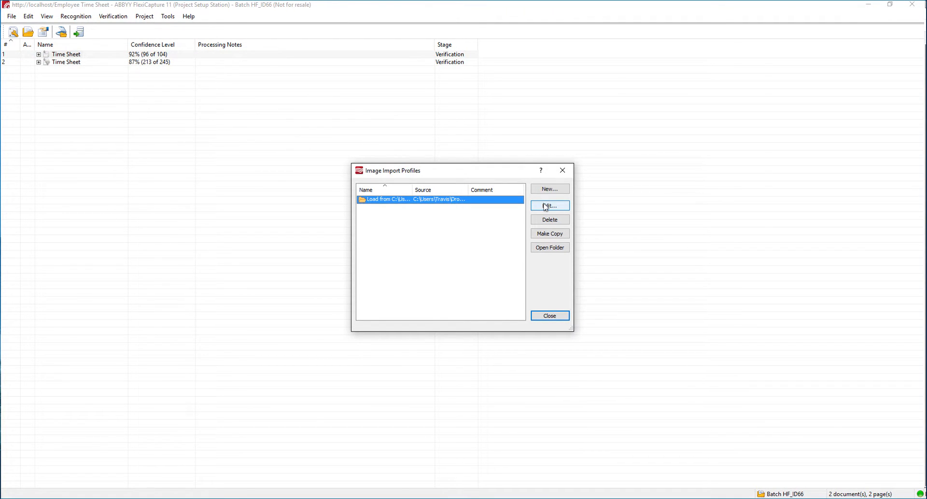
pyautogui.moveTo(550, 247)
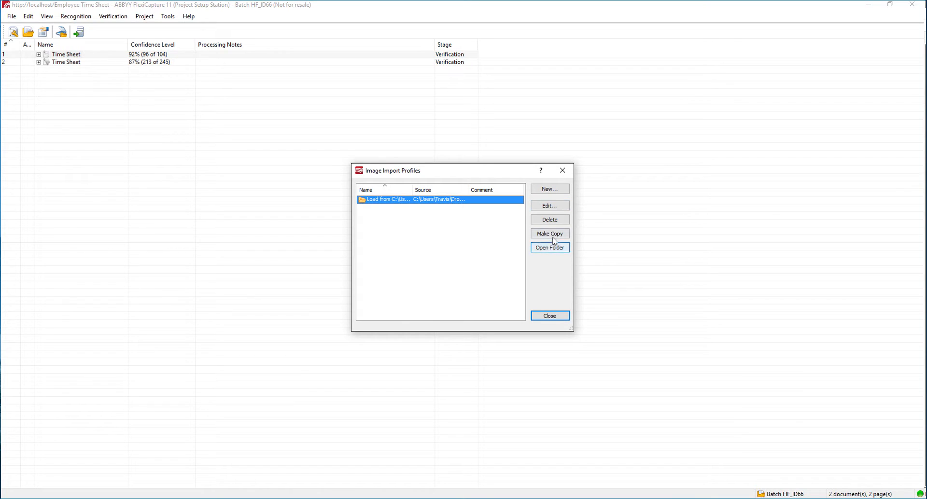
pyautogui.moveTo(439, 200)
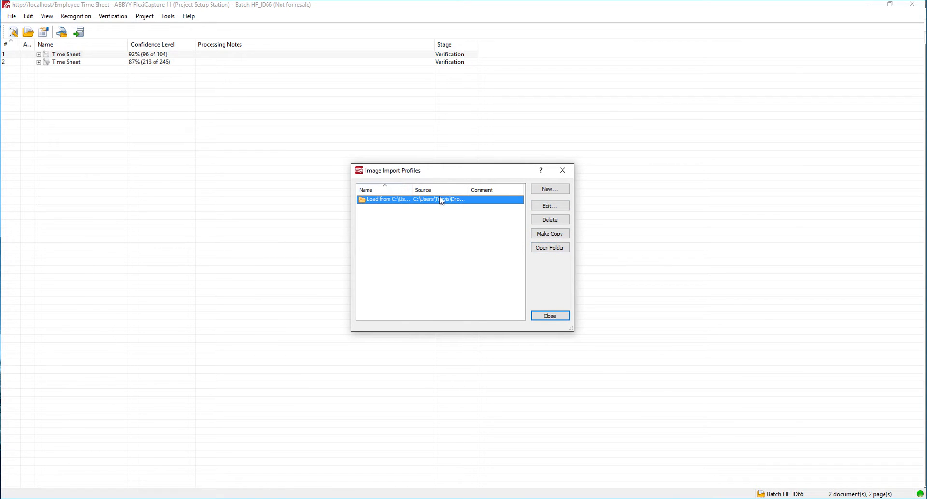
pyautogui.moveTo(531, 291)
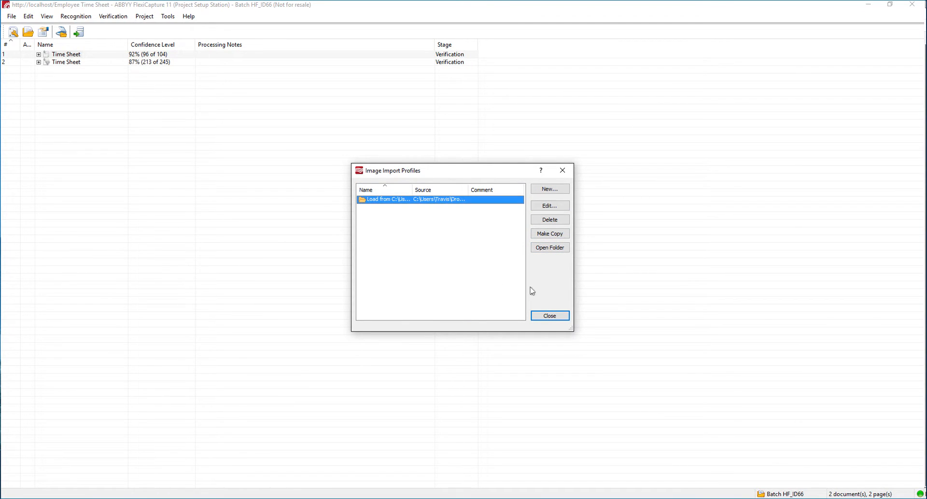
pyautogui.moveTo(378, 129)
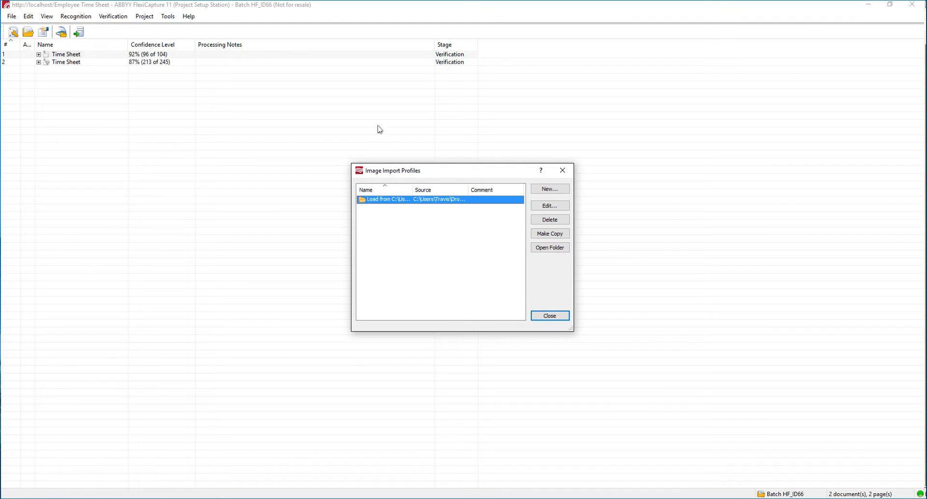
pyautogui.moveTo(402, 176)
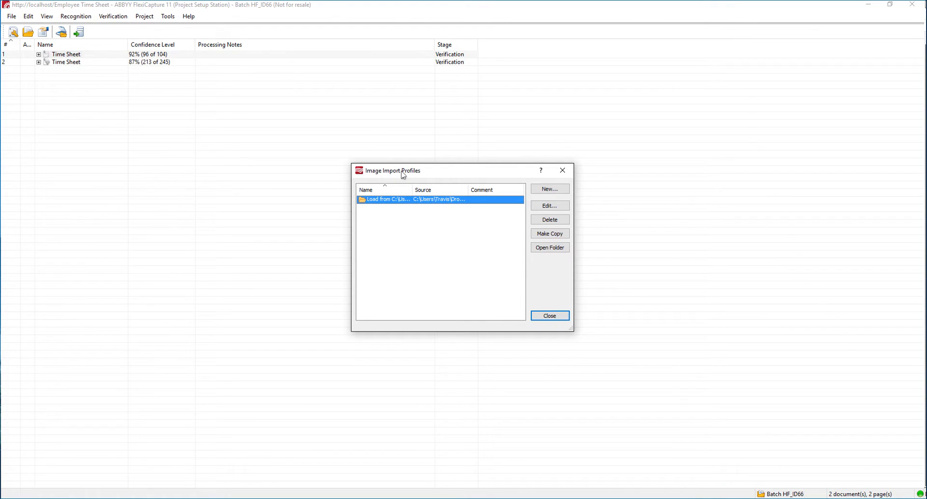
pyautogui.moveTo(393, 163)
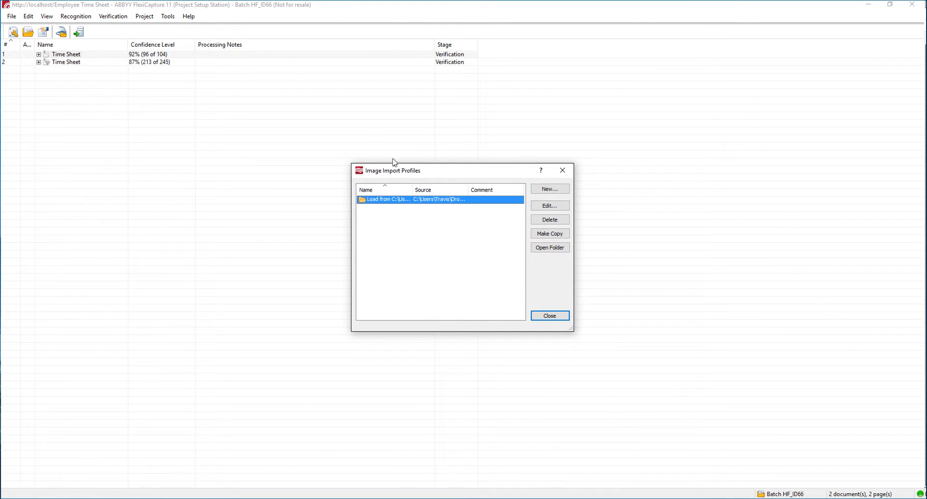
pyautogui.moveTo(383, 173)
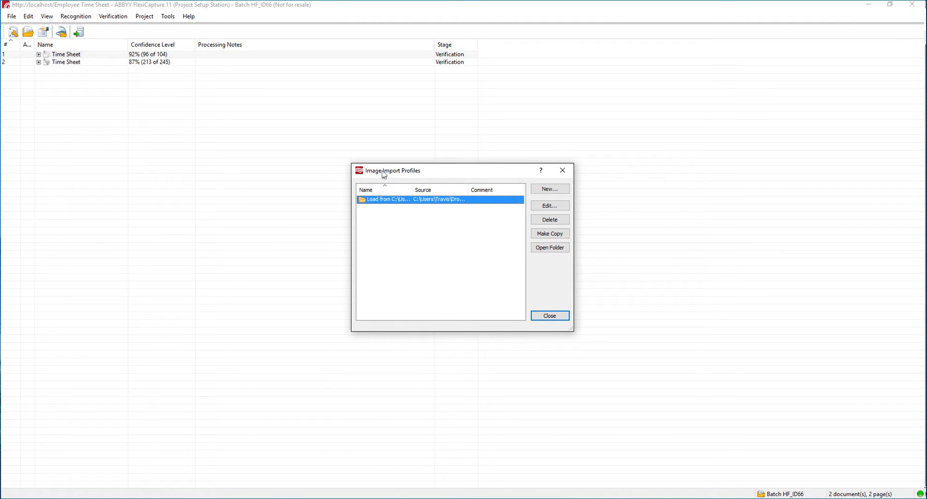